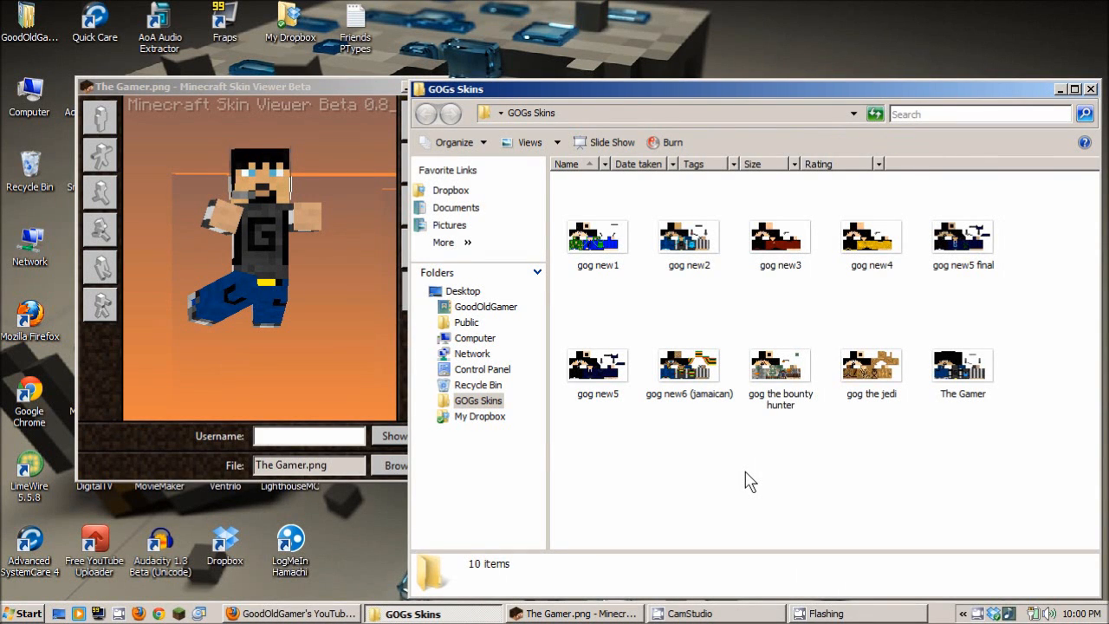
mouse_move(277, 109)
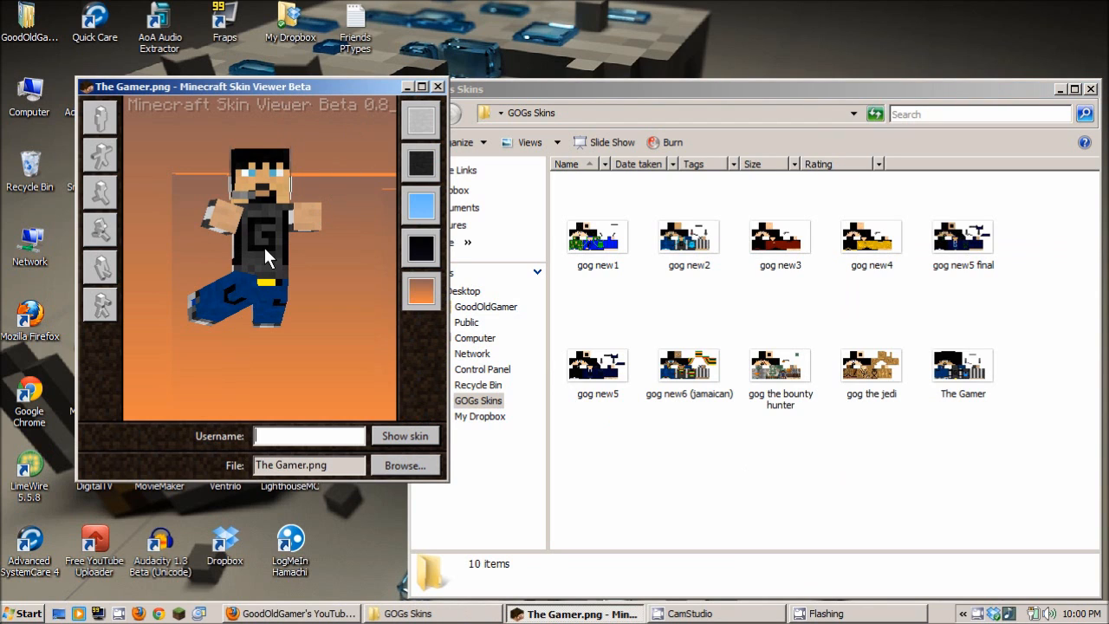
mouse_move(292, 250)
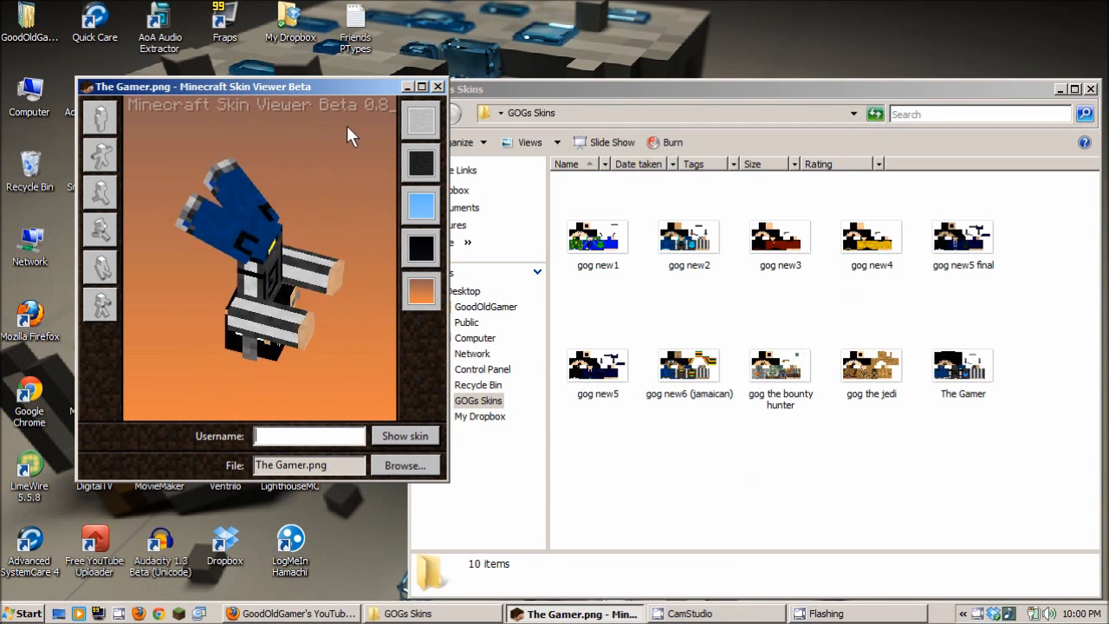
Rotate The Gamer skin on the 3D model to view it from other angles
drag(351, 134, 303, 192)
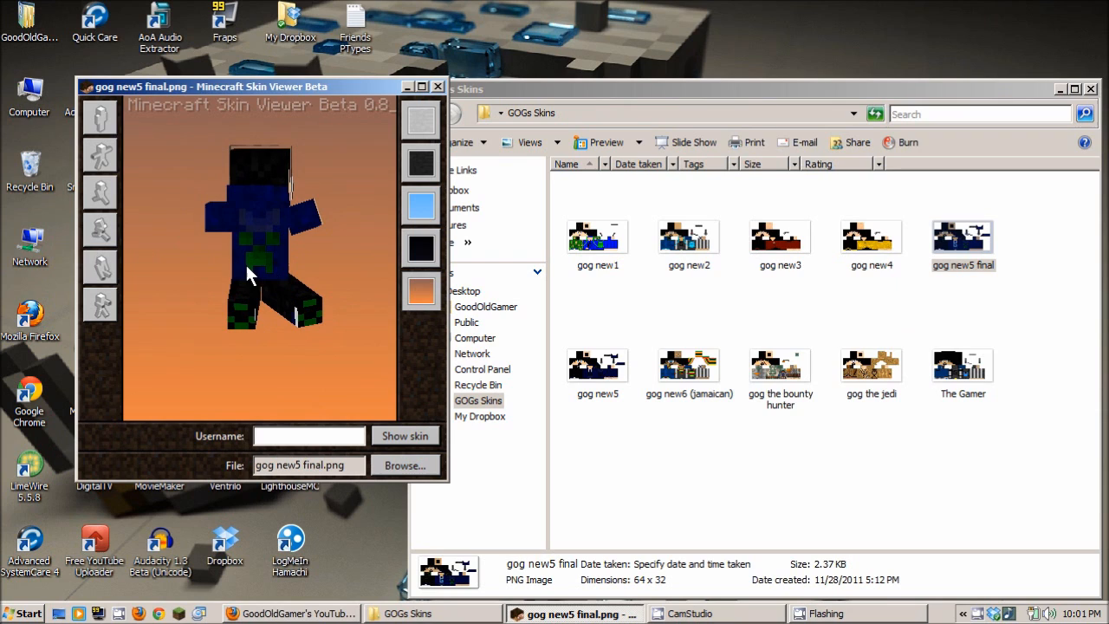
mouse_move(171, 265)
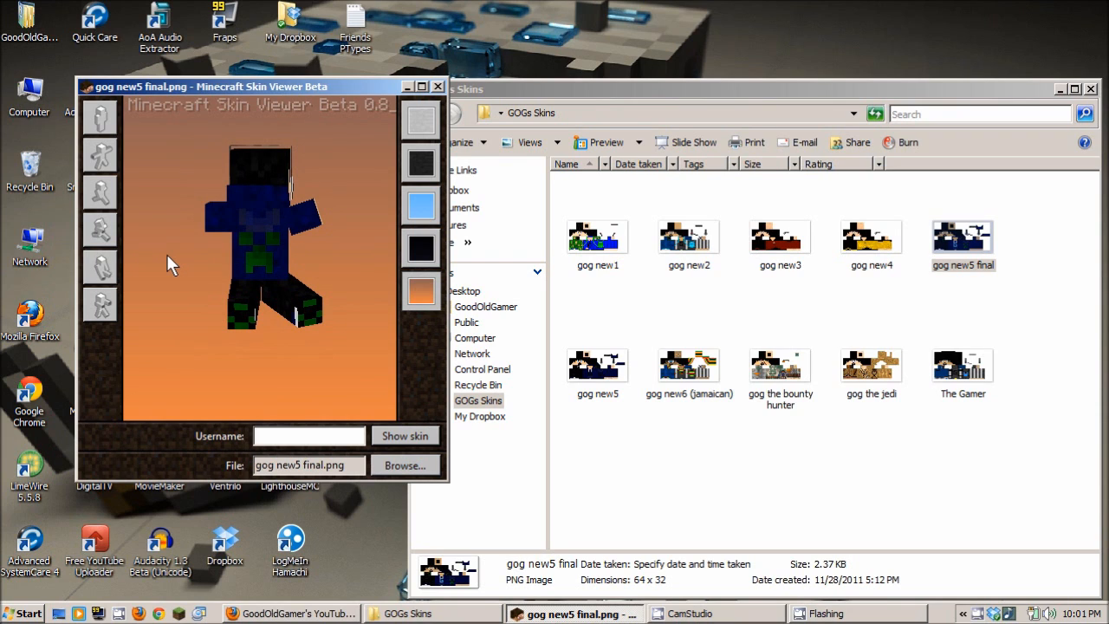
mouse_move(256, 273)
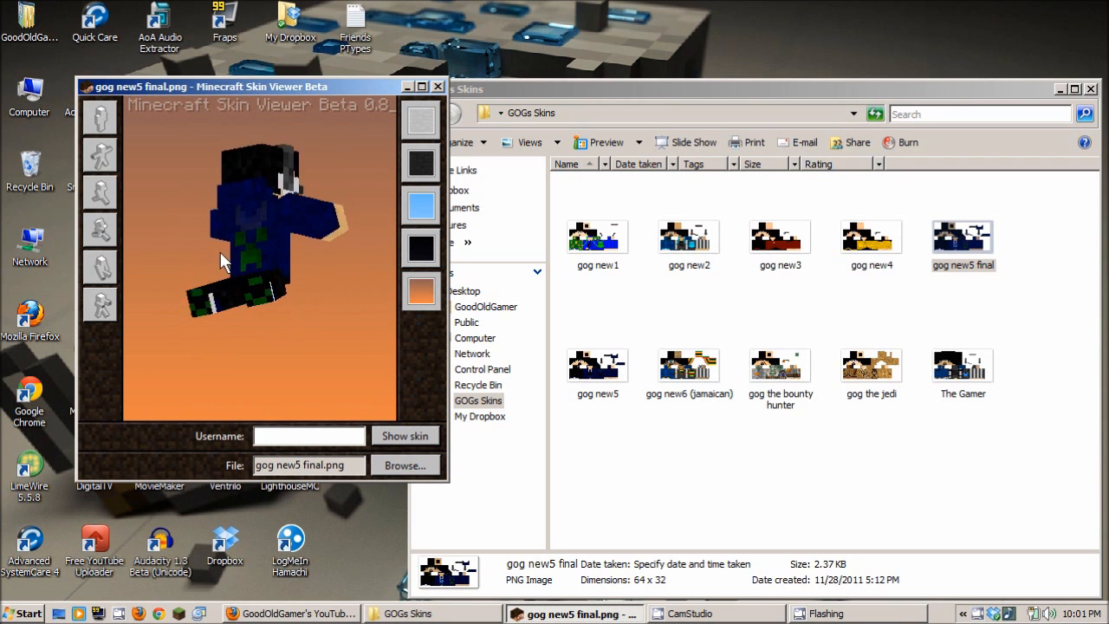
Turn the loaded gog new5 final skin around to inspect its blue G shirt and black pants
drag(224, 261, 320, 221)
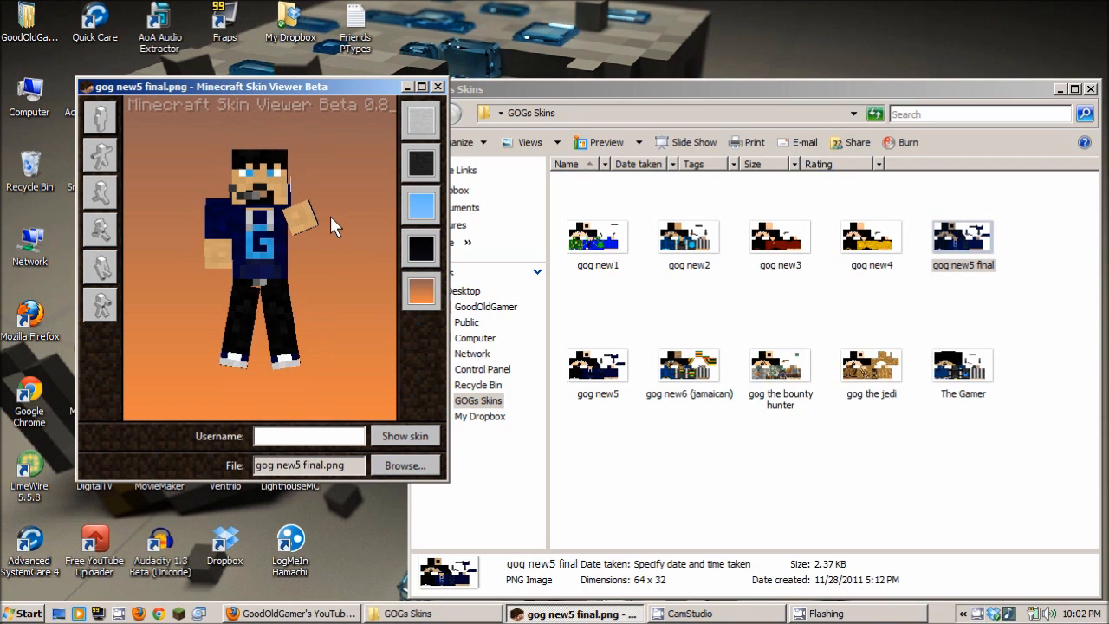
mouse_move(374, 193)
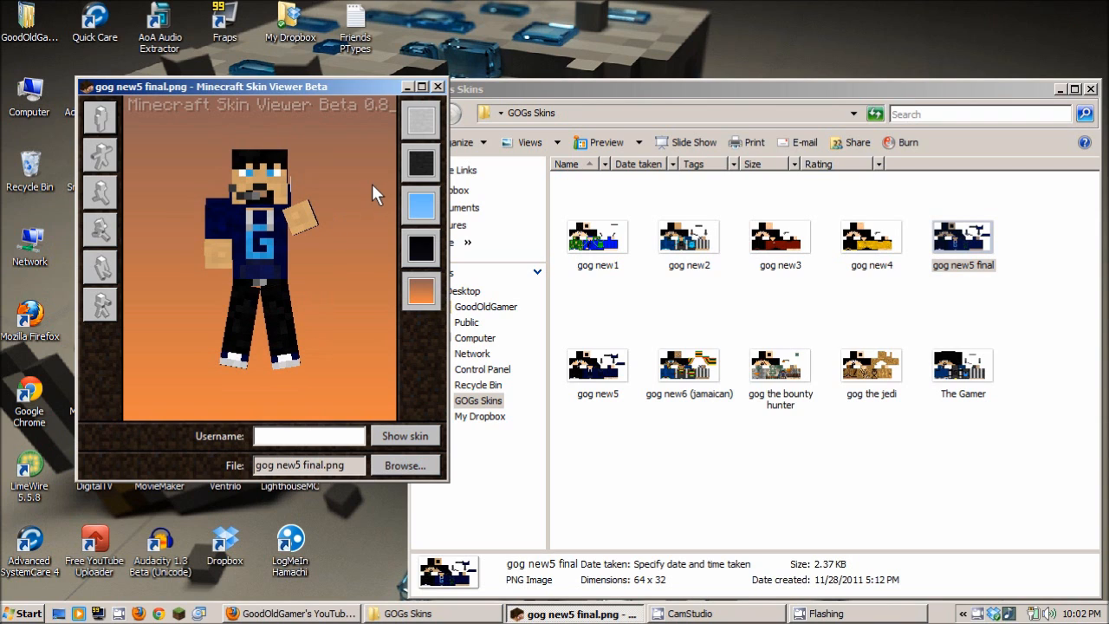
Set the backdrop to Light stone, then to Day sky, giving a light blue background
click(421, 248)
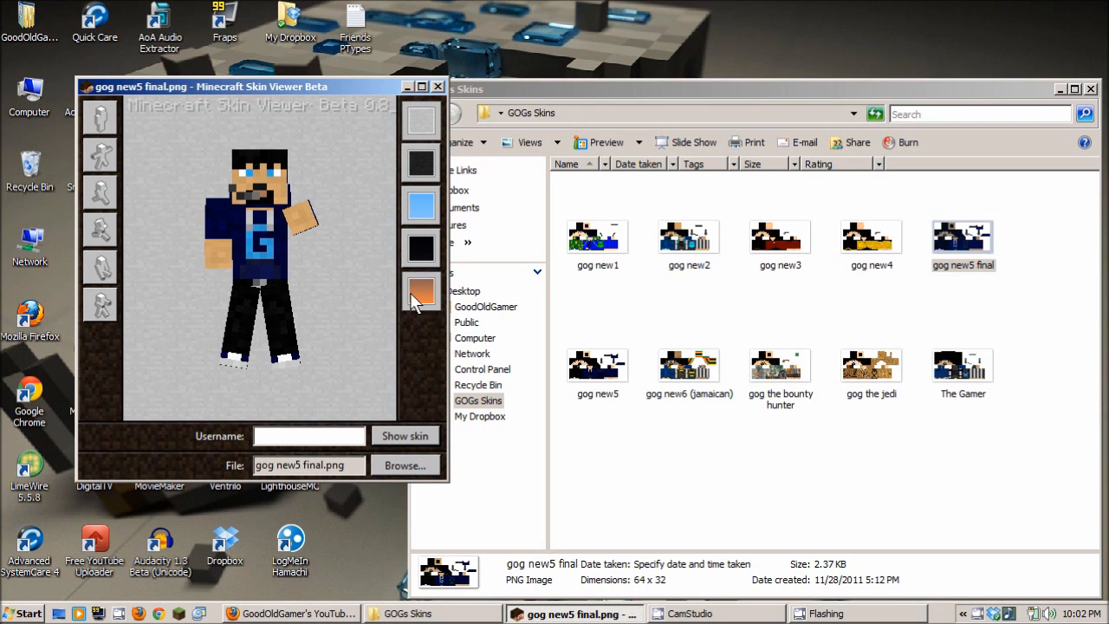
click(421, 205)
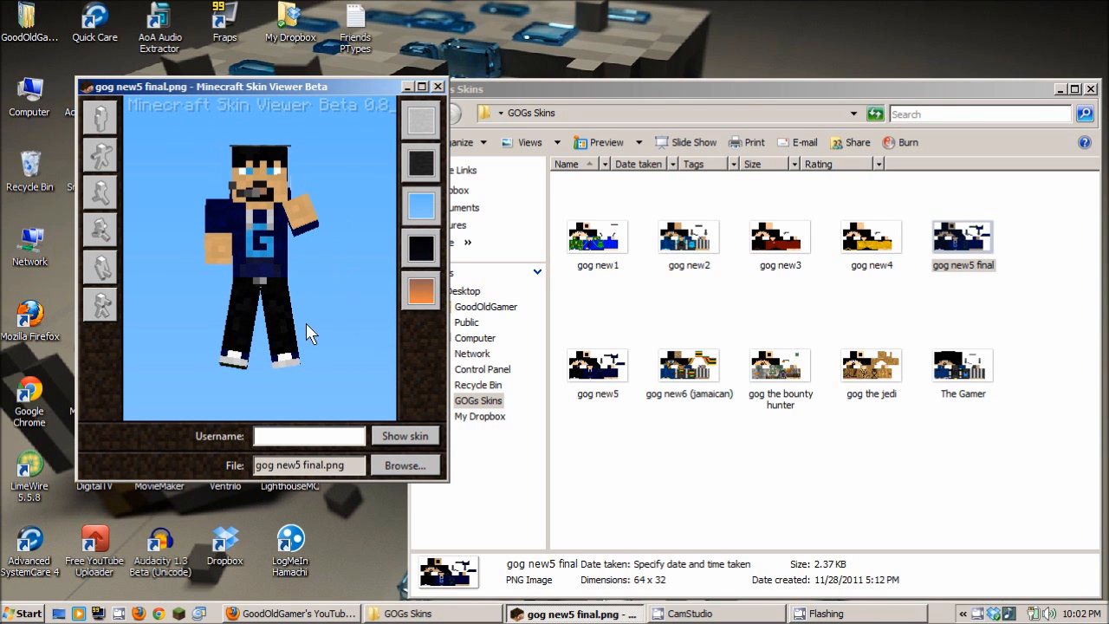
mouse_move(247, 260)
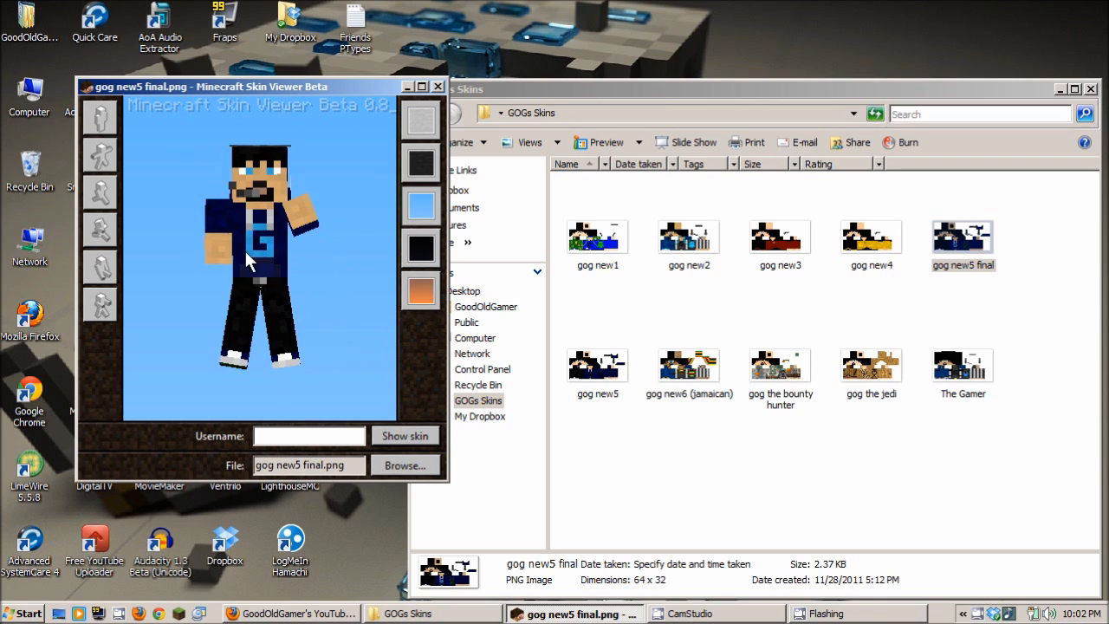
mouse_move(238, 239)
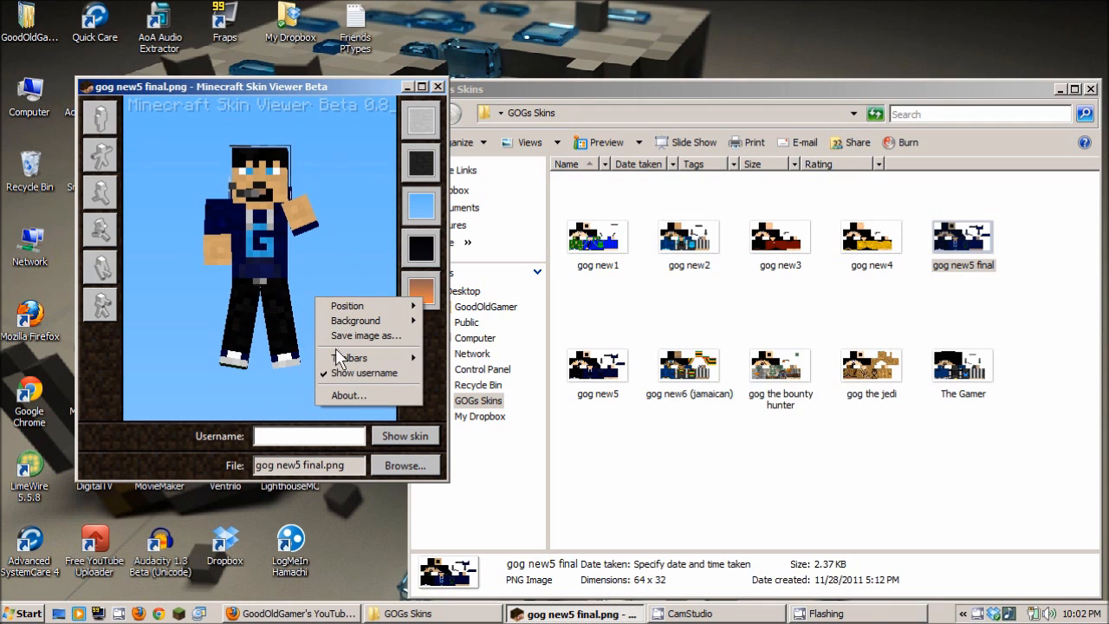
click(366, 335)
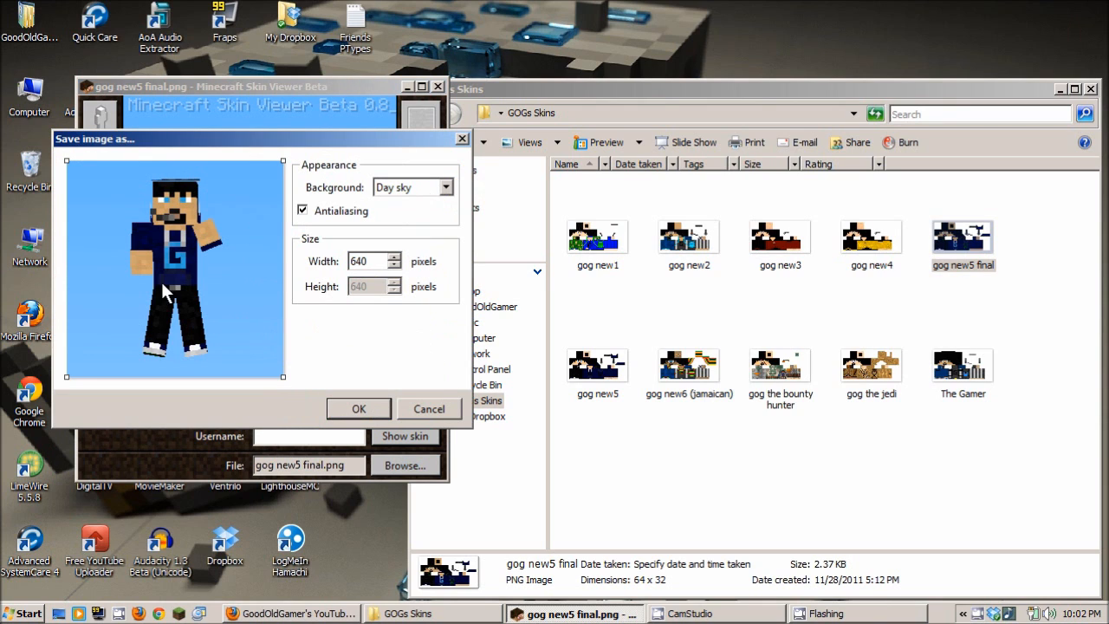
mouse_move(288, 385)
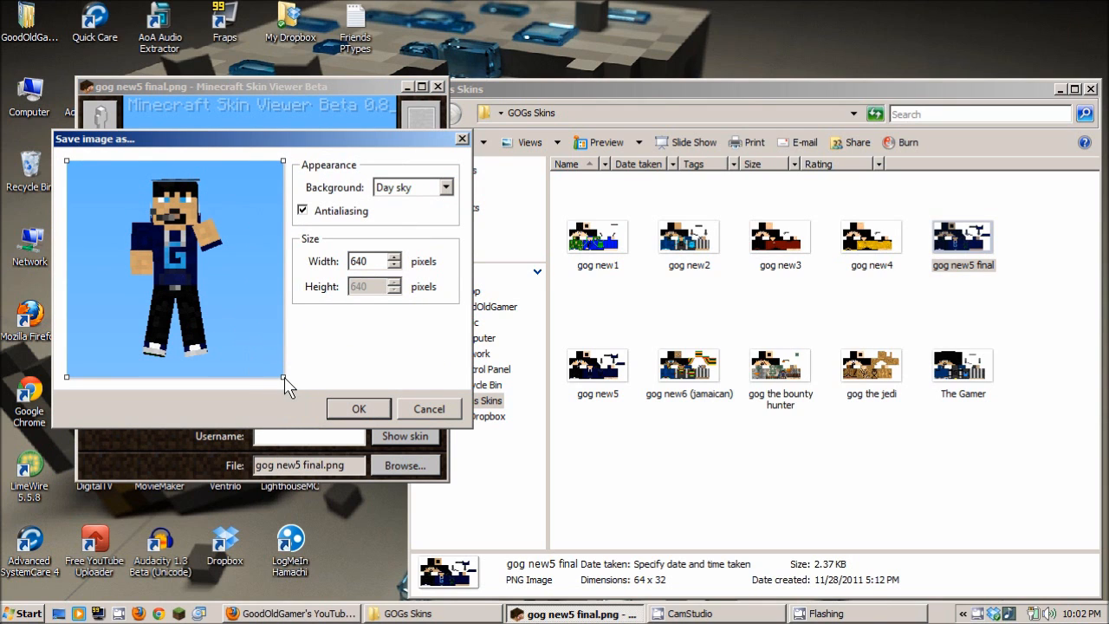
drag(283, 377, 238, 371)
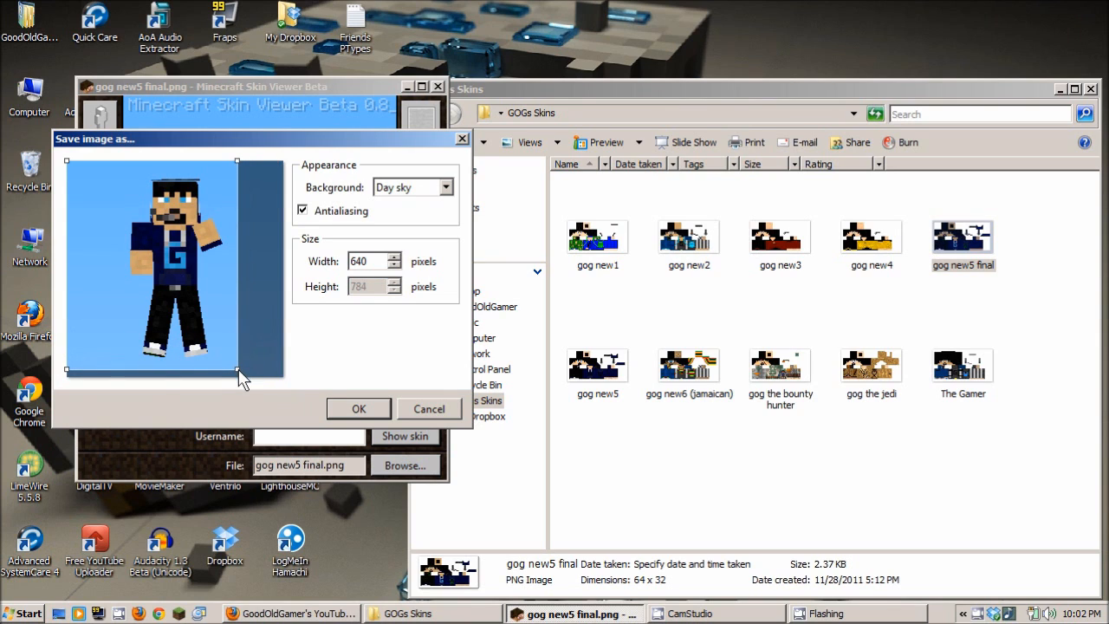
mouse_move(69, 381)
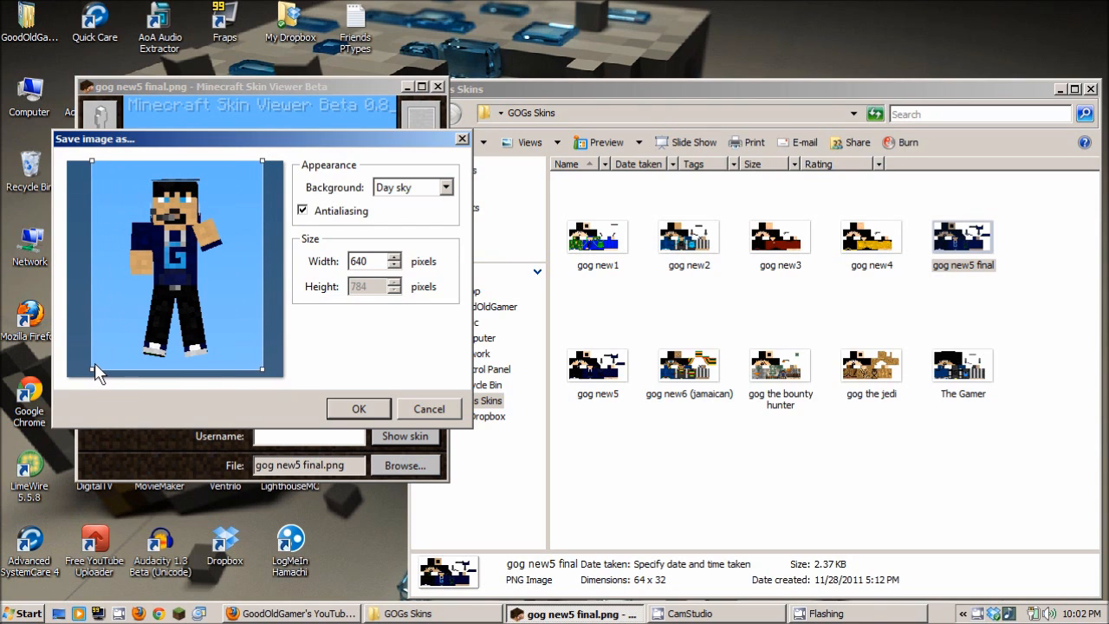
mouse_move(141, 337)
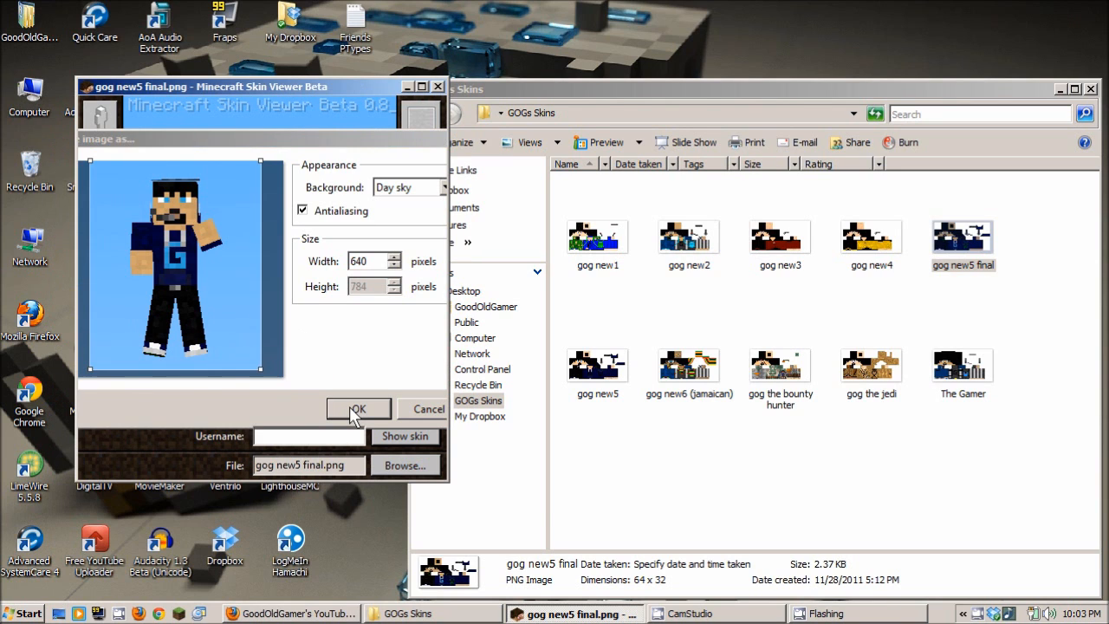
click(358, 409)
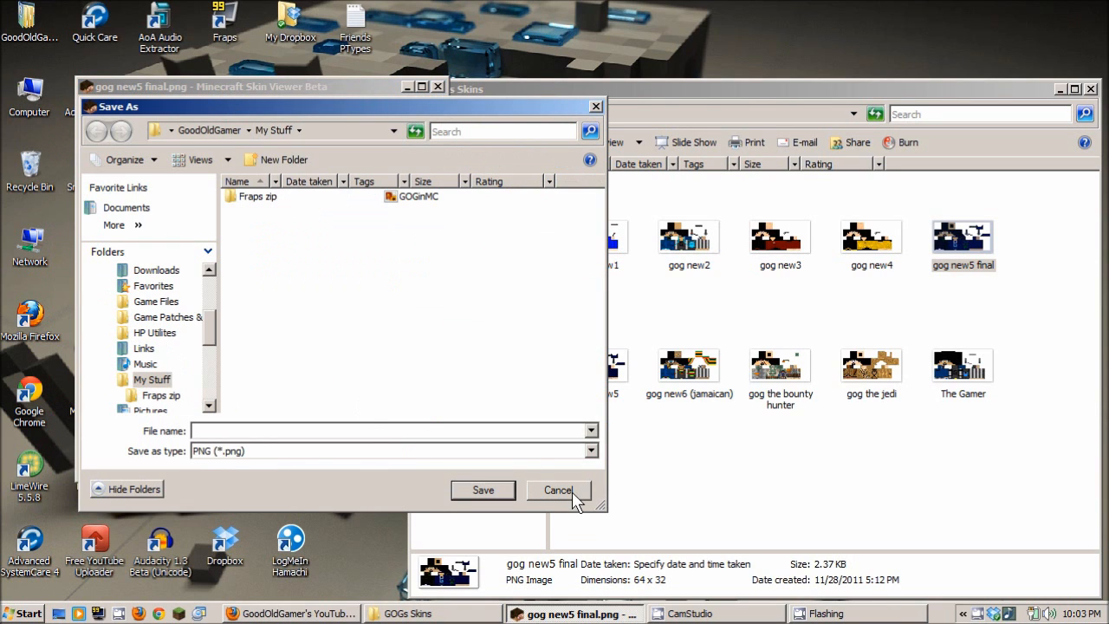
click(558, 489)
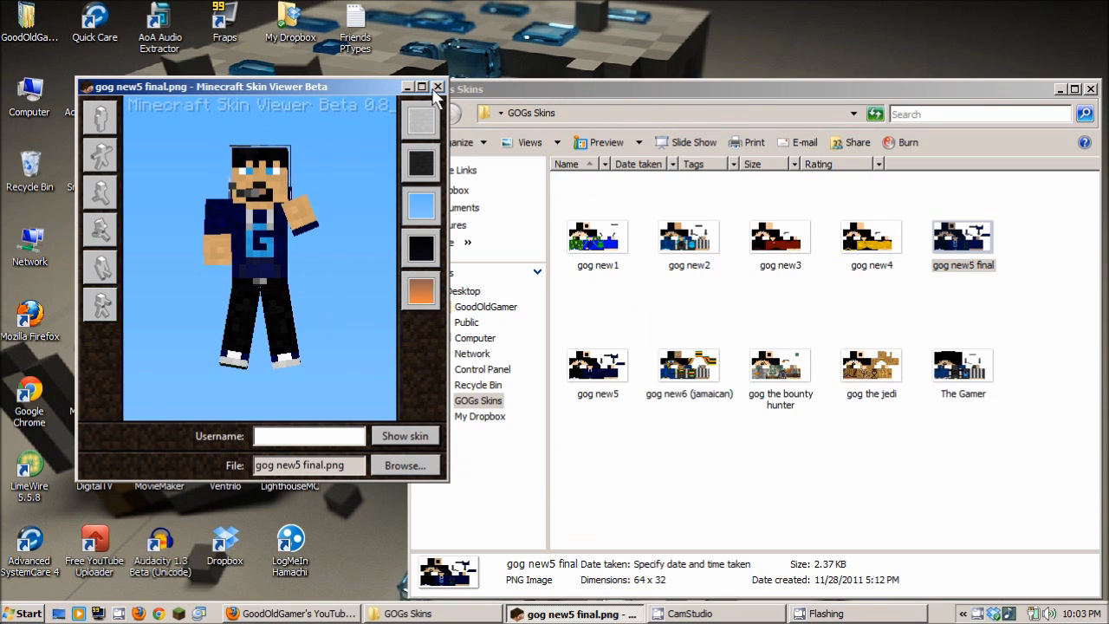
mouse_move(279, 279)
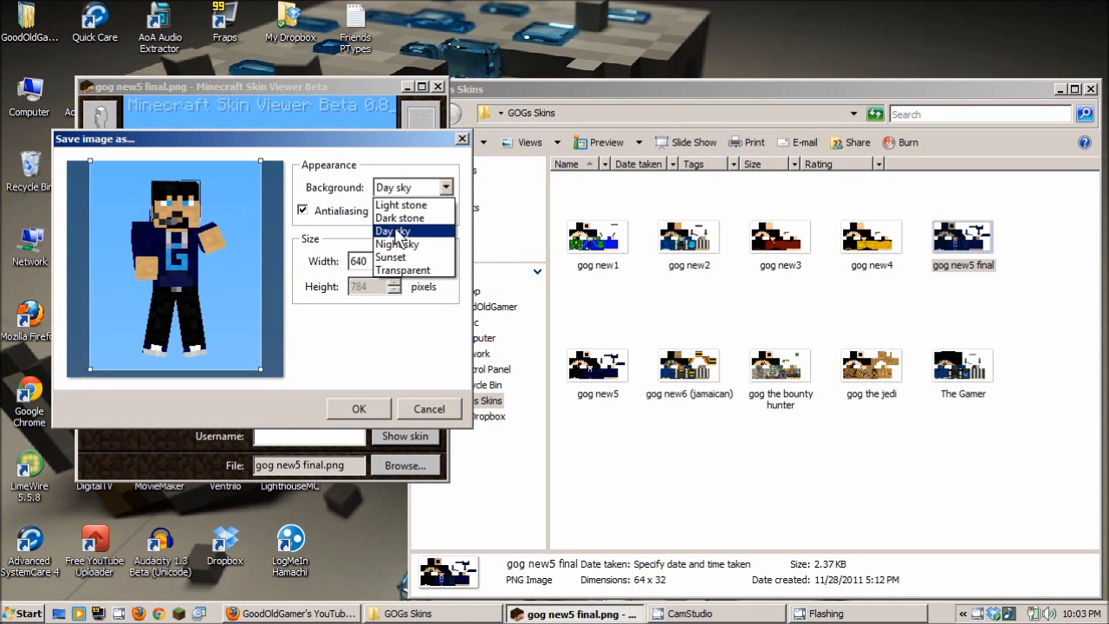
click(403, 269)
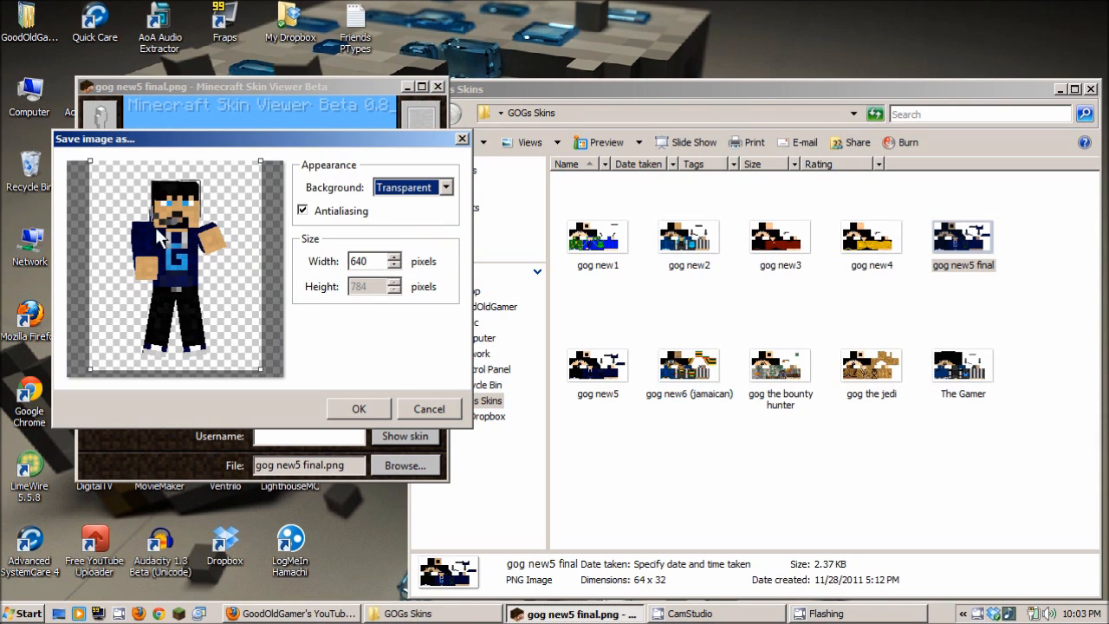
mouse_move(212, 264)
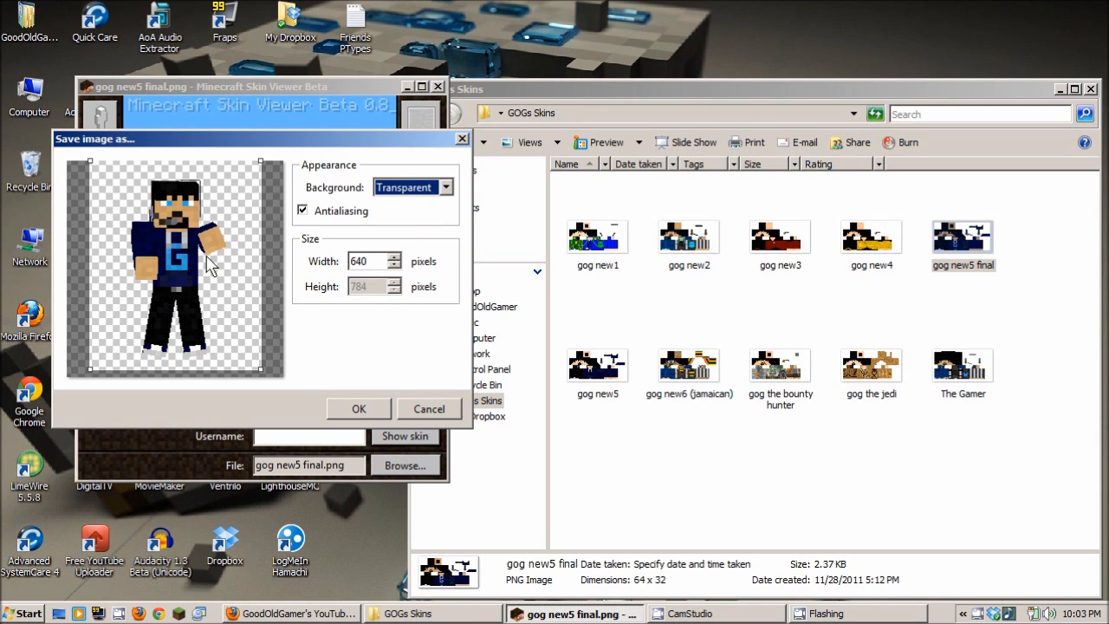
mouse_move(171, 319)
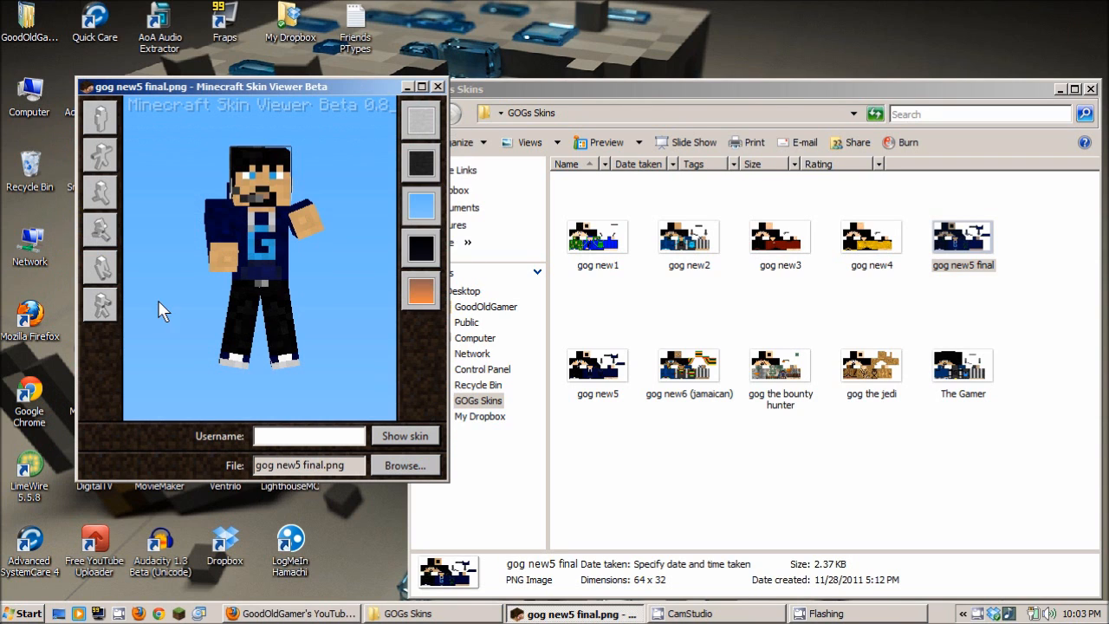
mouse_move(277, 256)
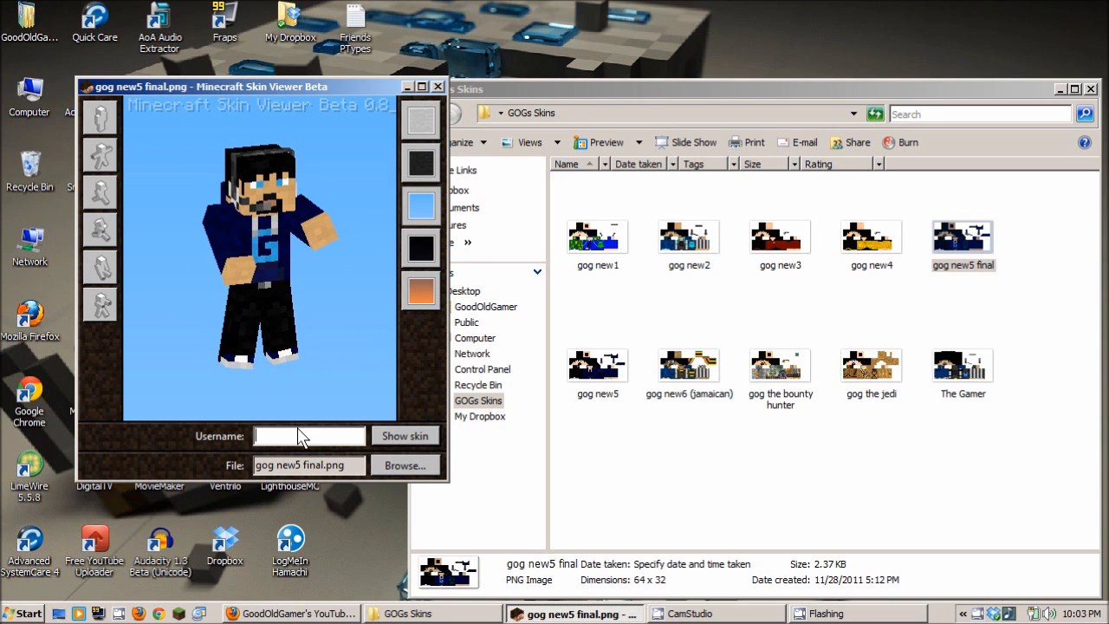
text(d)
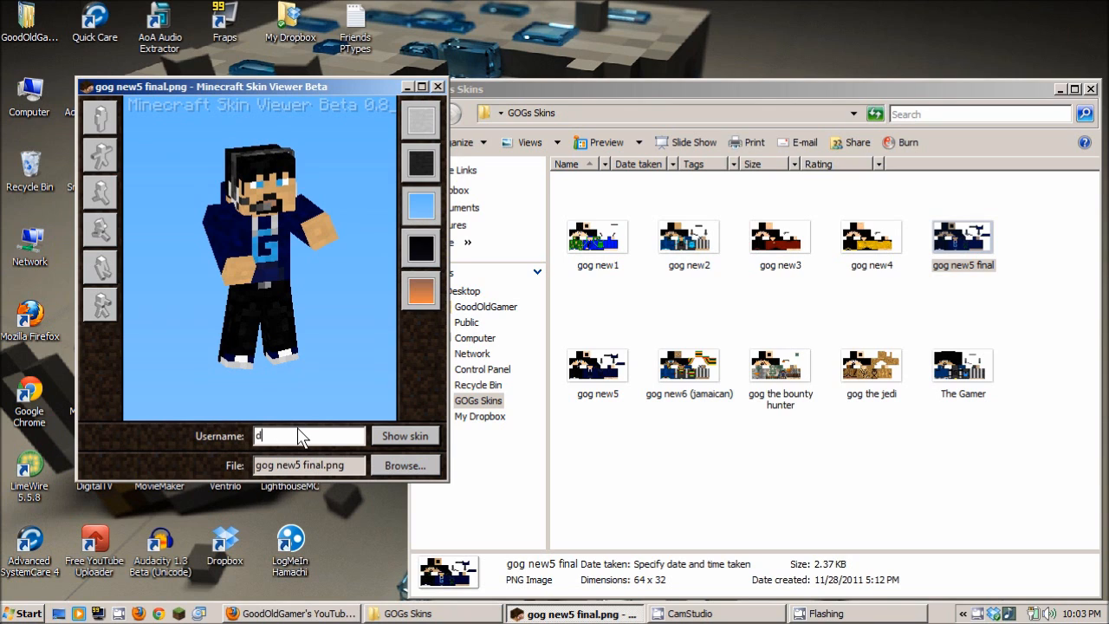
text(ietcam)
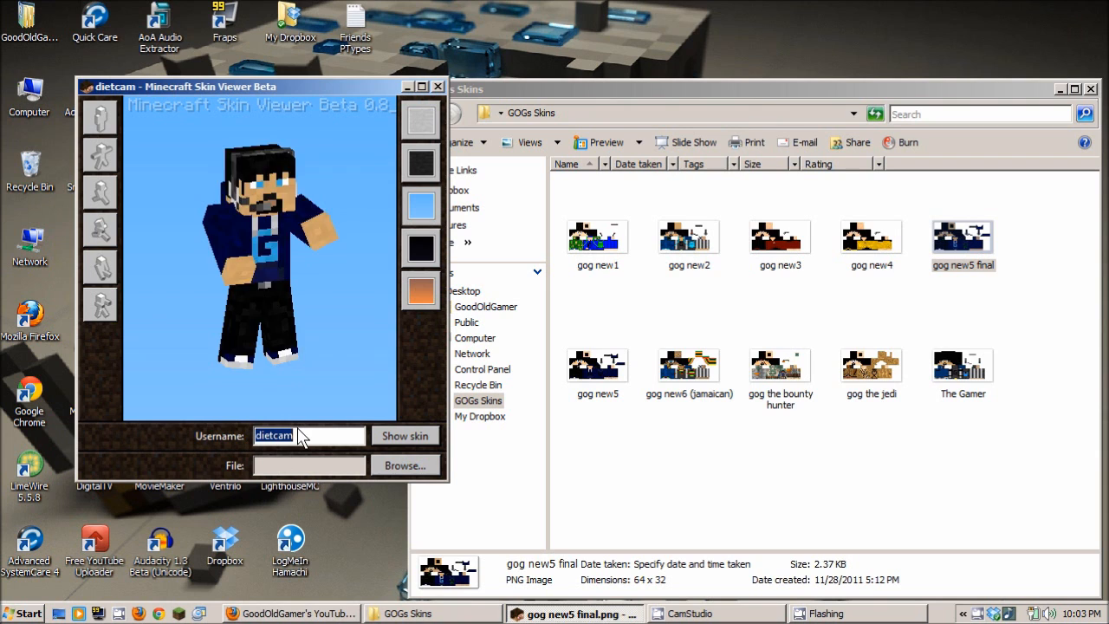
click(404, 435)
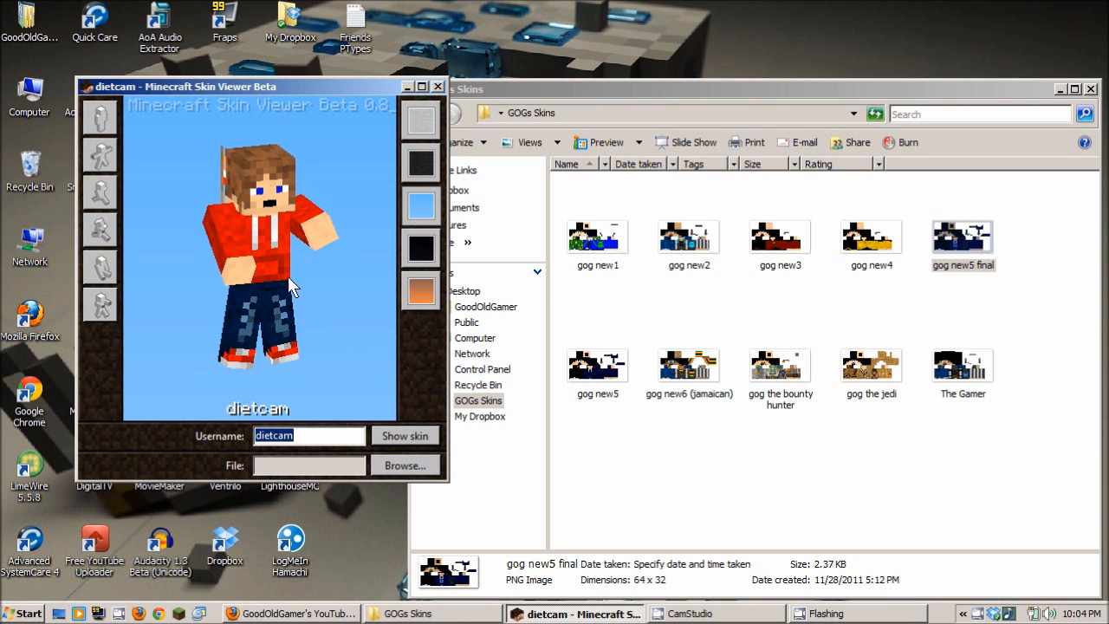
drag(290, 286, 167, 252)
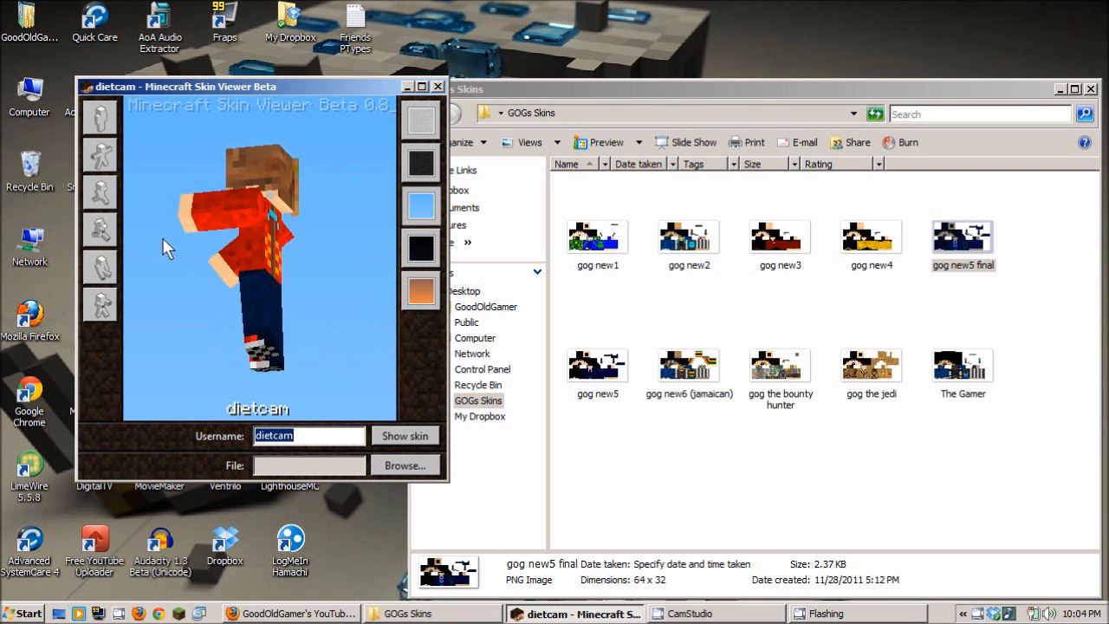
drag(167, 248, 338, 269)
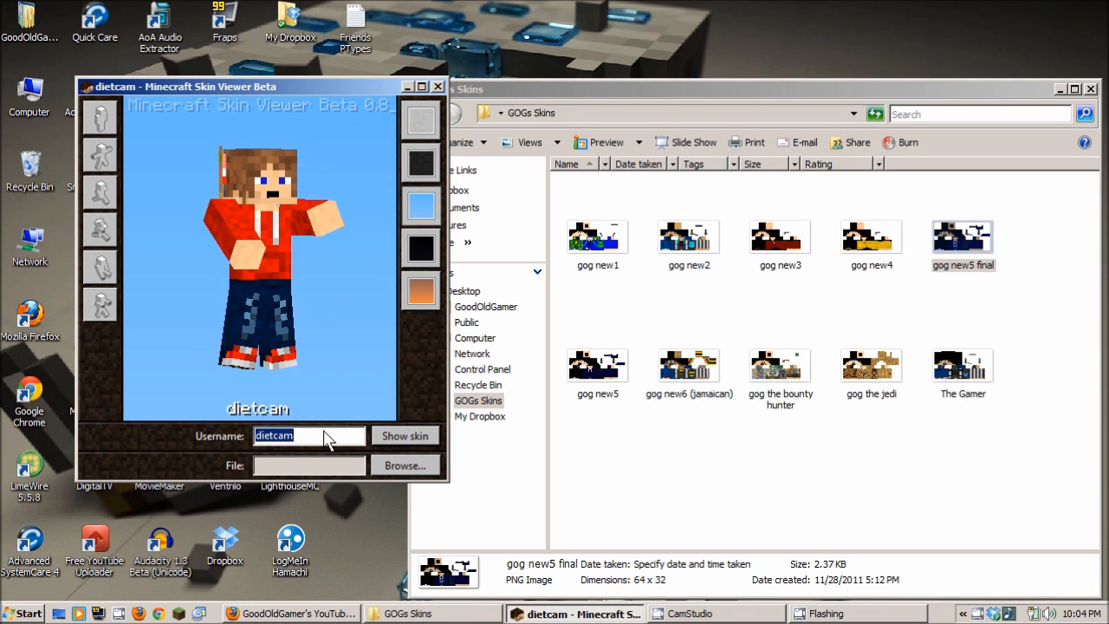
text(dw)
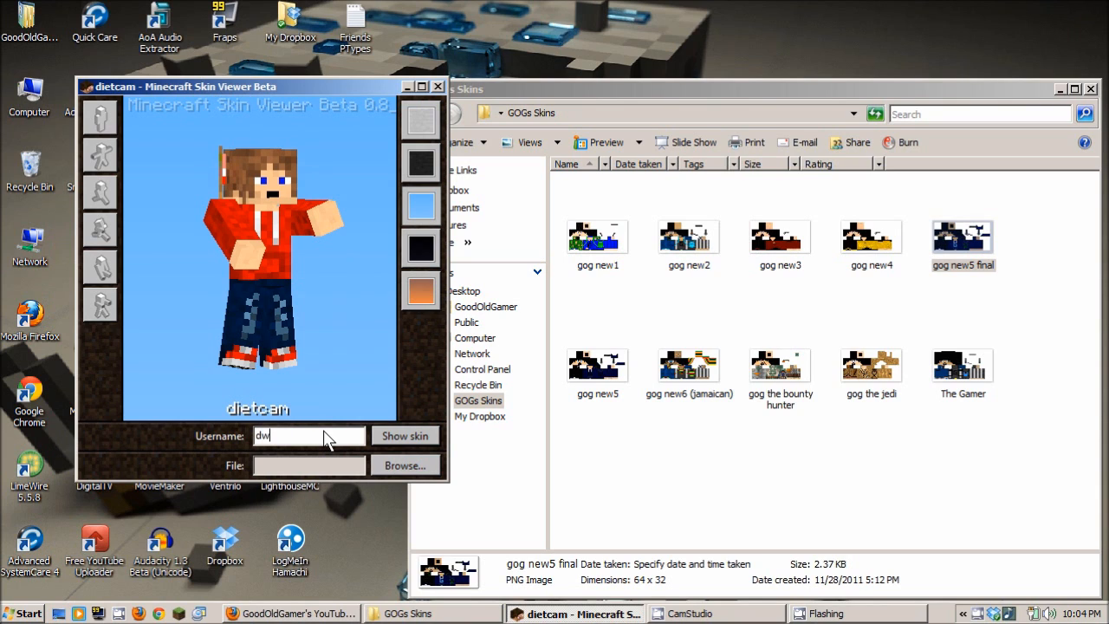
text(enden)
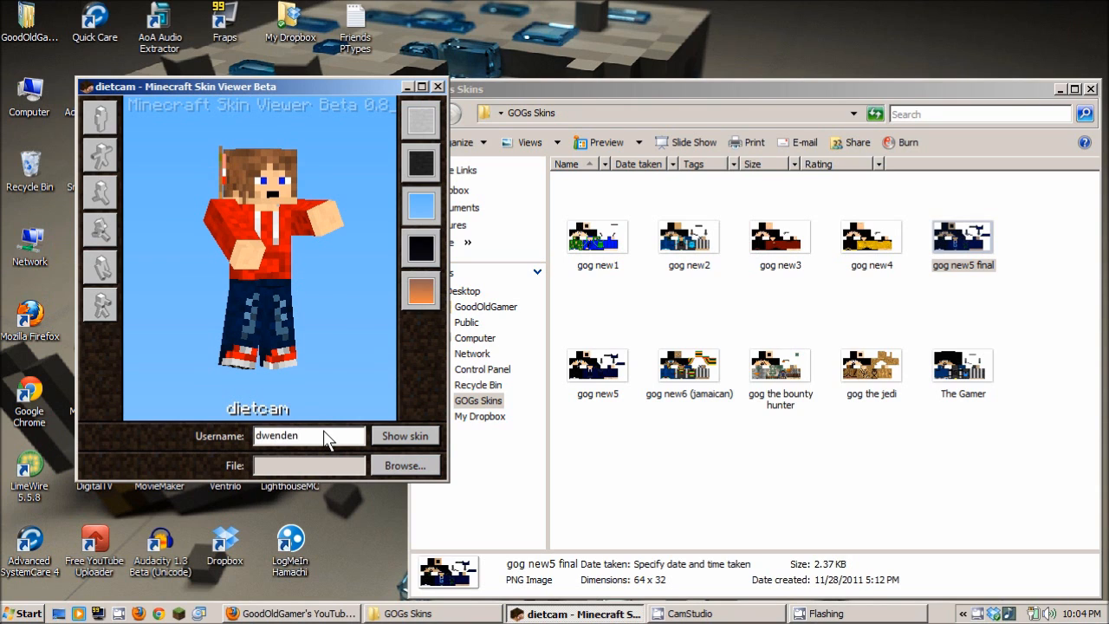
click(405, 436)
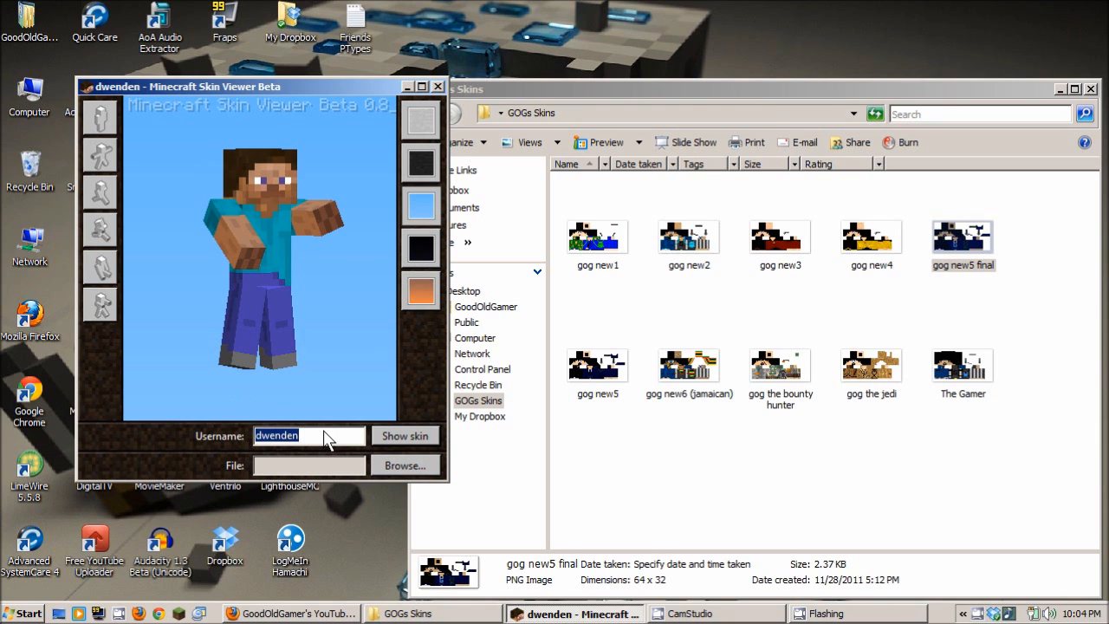
key(BackSpace)
text(2)
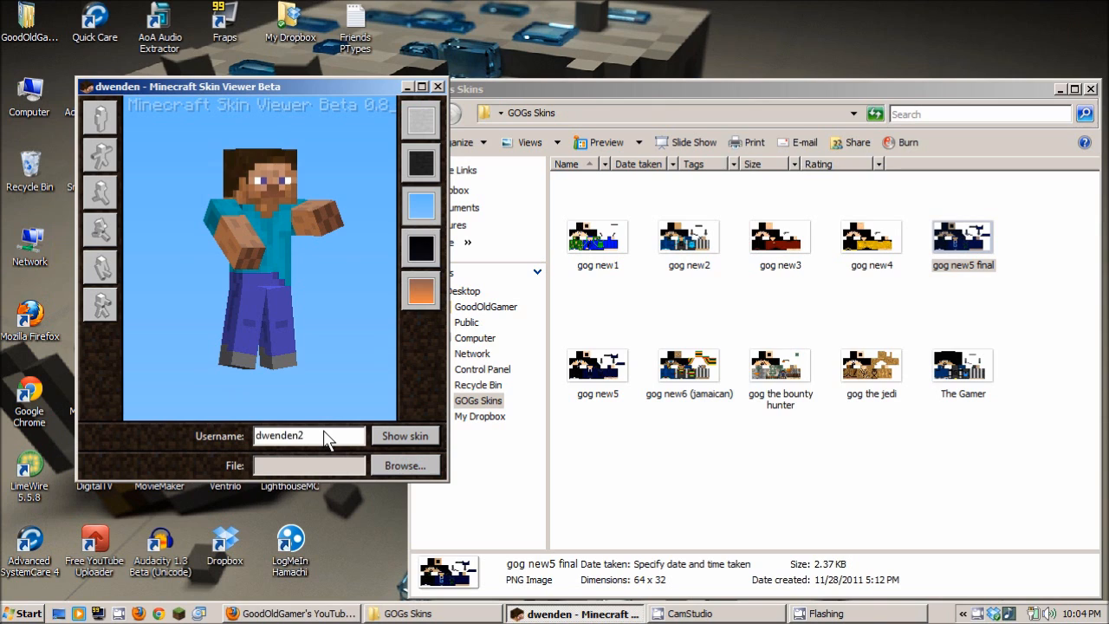
text(30)
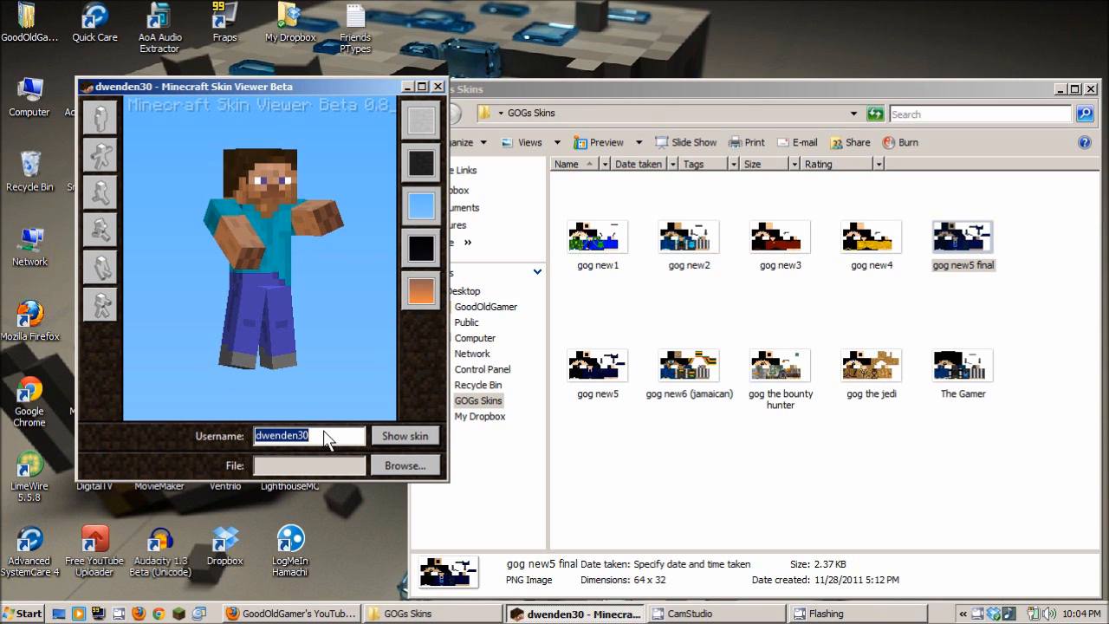
text(D)
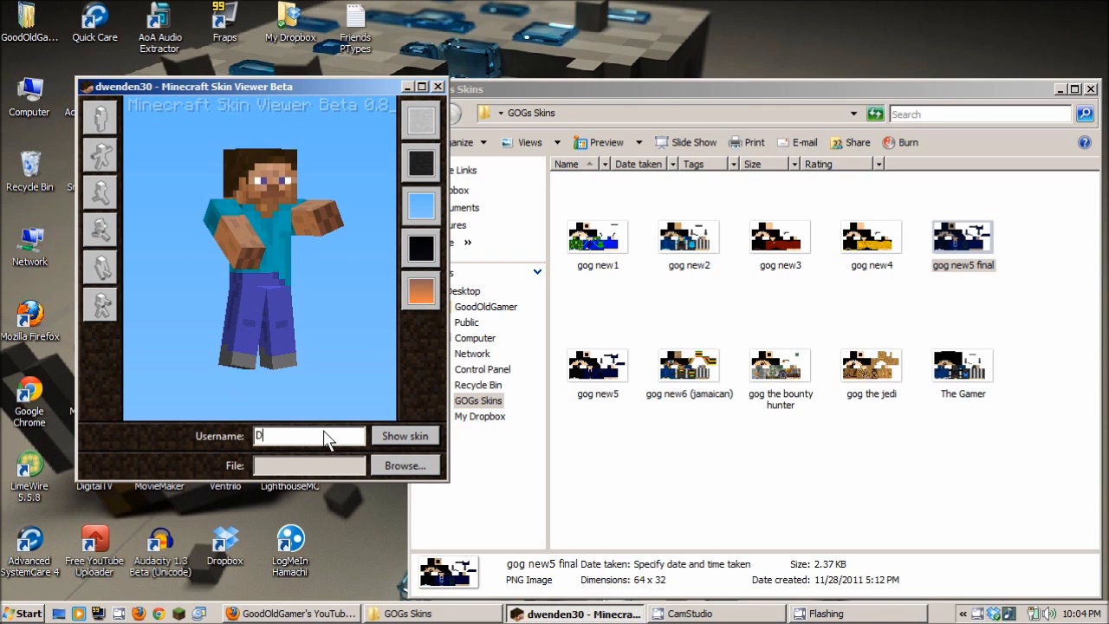
text(wenden)
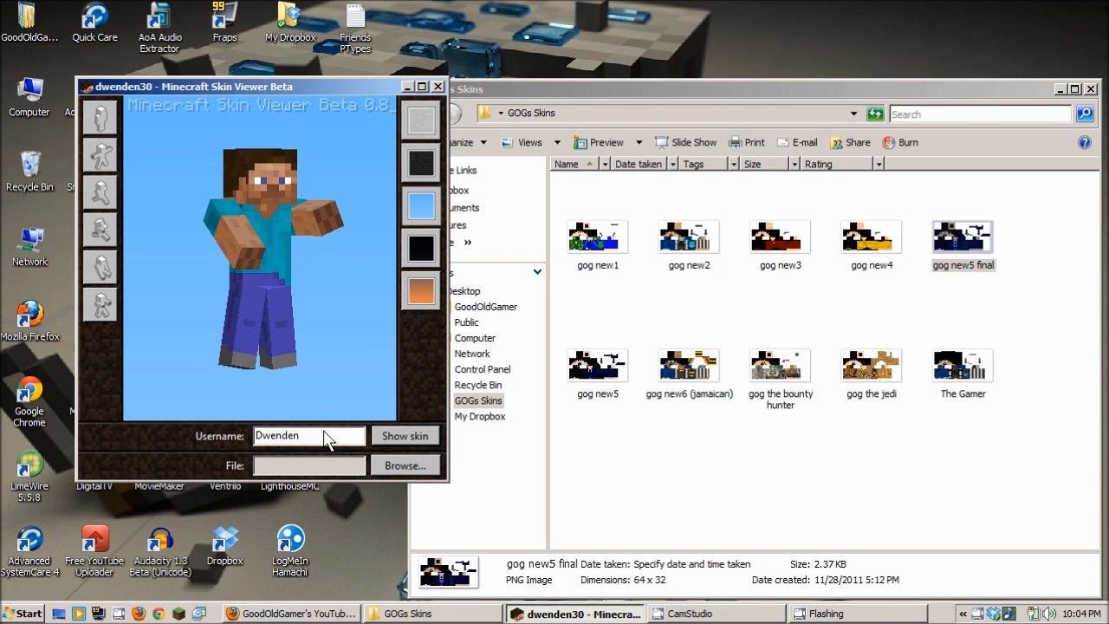
click(405, 436)
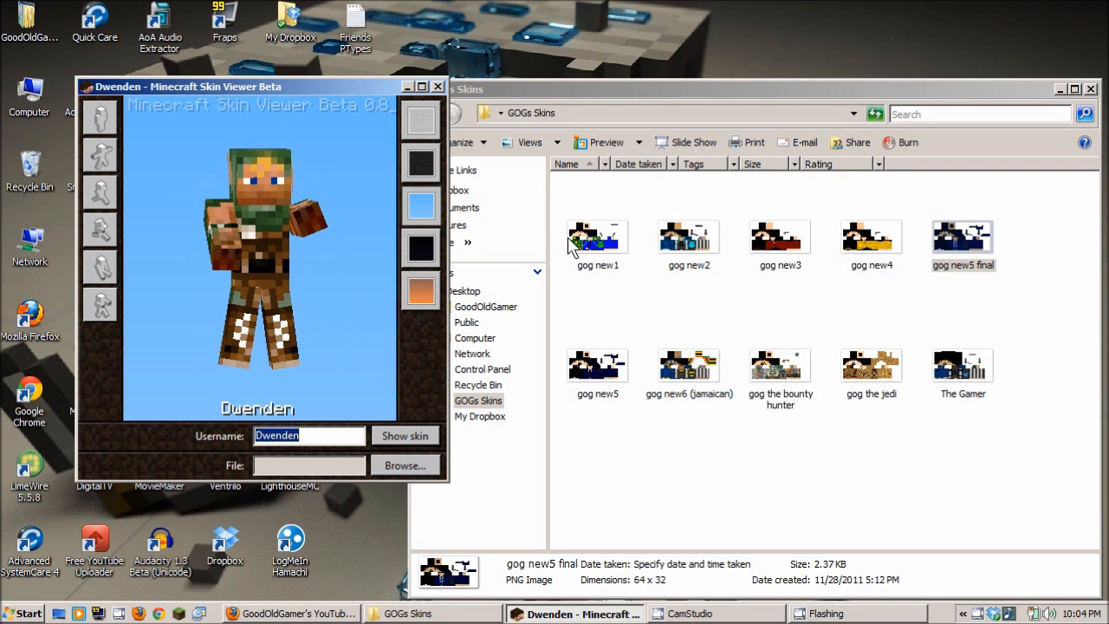
mouse_move(360, 457)
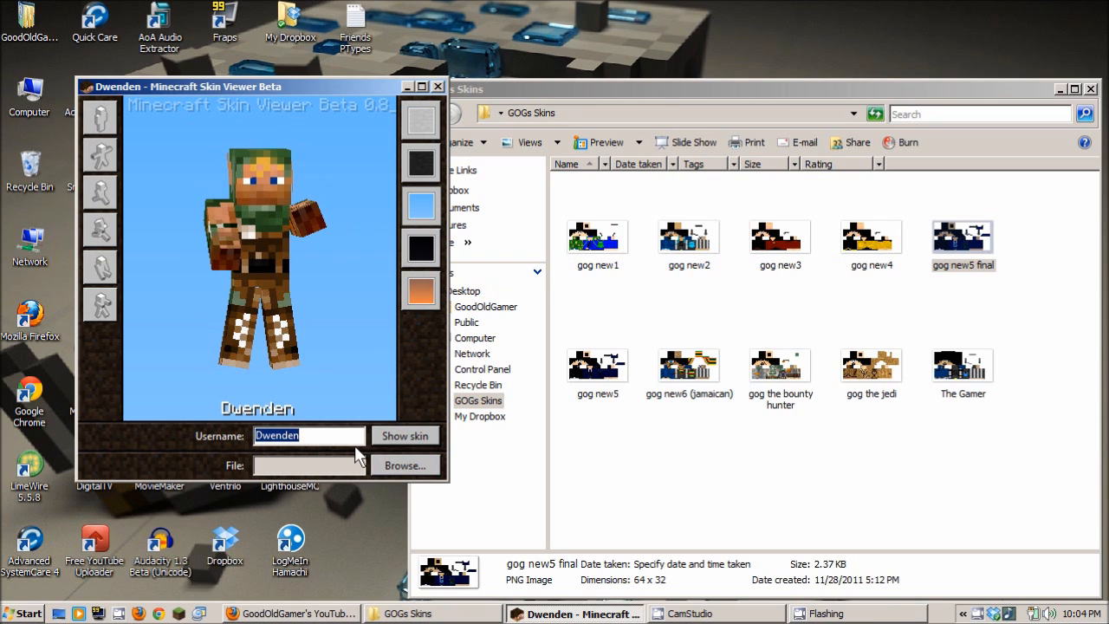
Load keeber's yellow-and-orange skin, retrying as lowercase keeber after Keeber gave the default
text(Keeber)
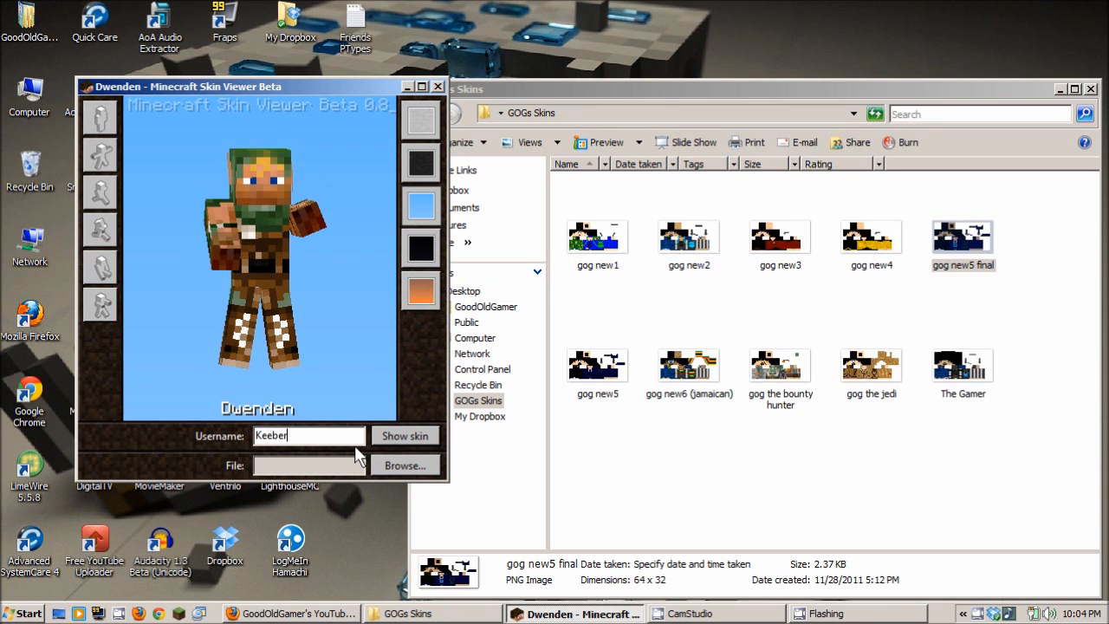
click(404, 435)
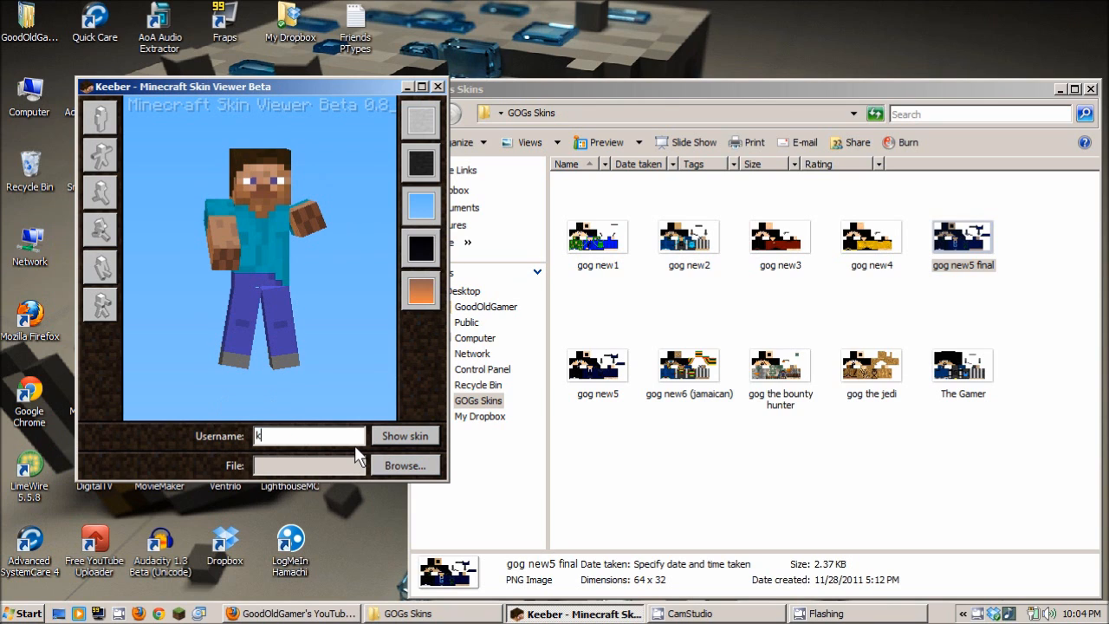
text(eeber)
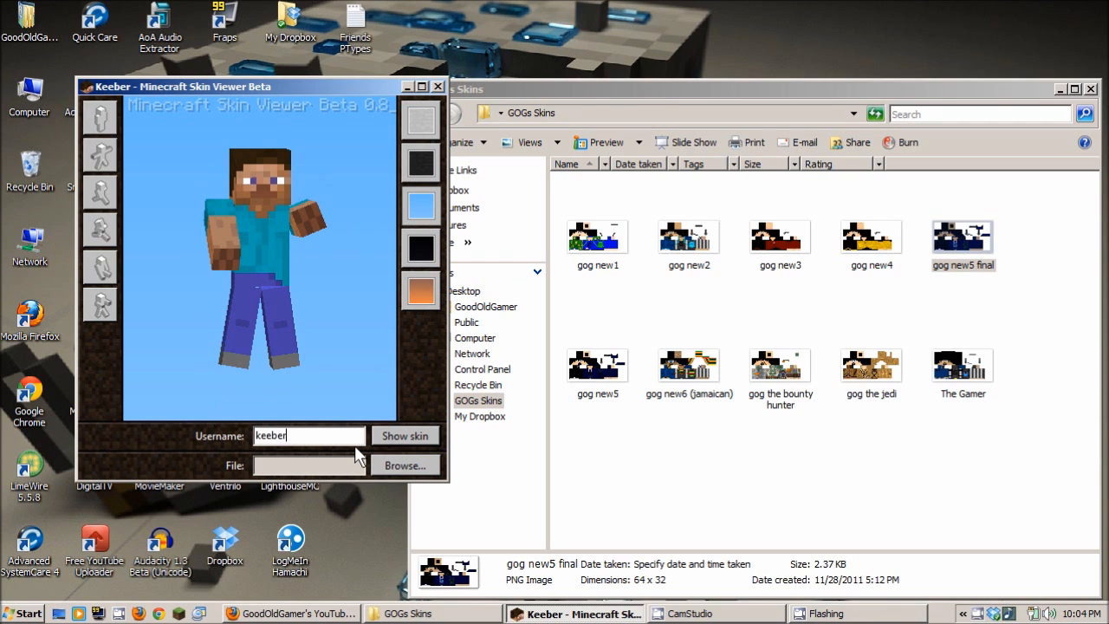
click(405, 435)
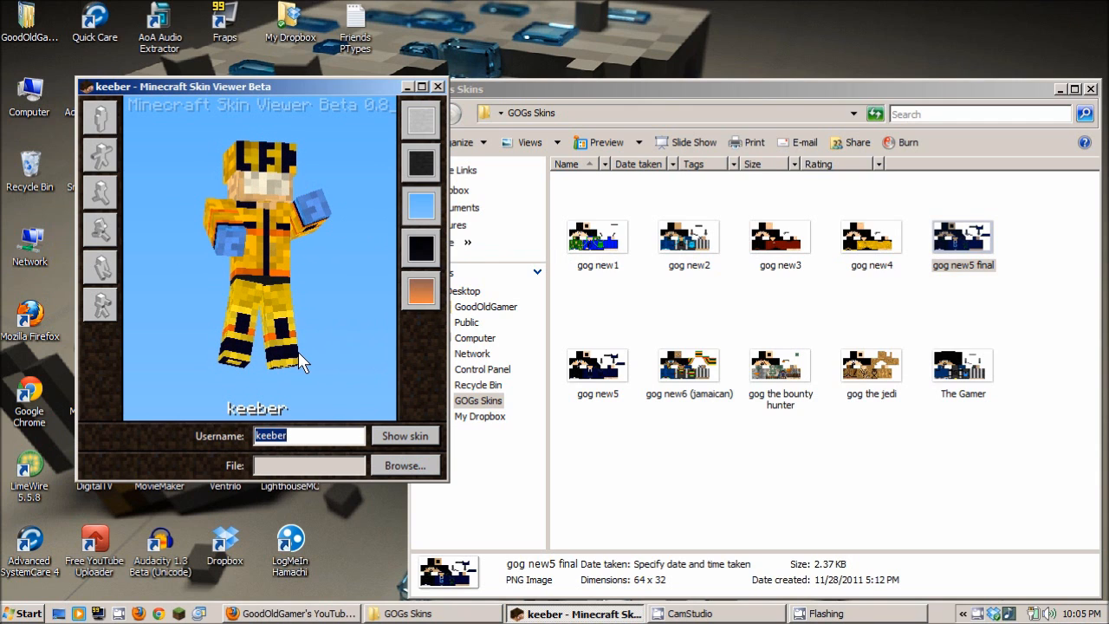
Load kage848's dark-haired, bearded, brown-clad skin by username
text(kage)
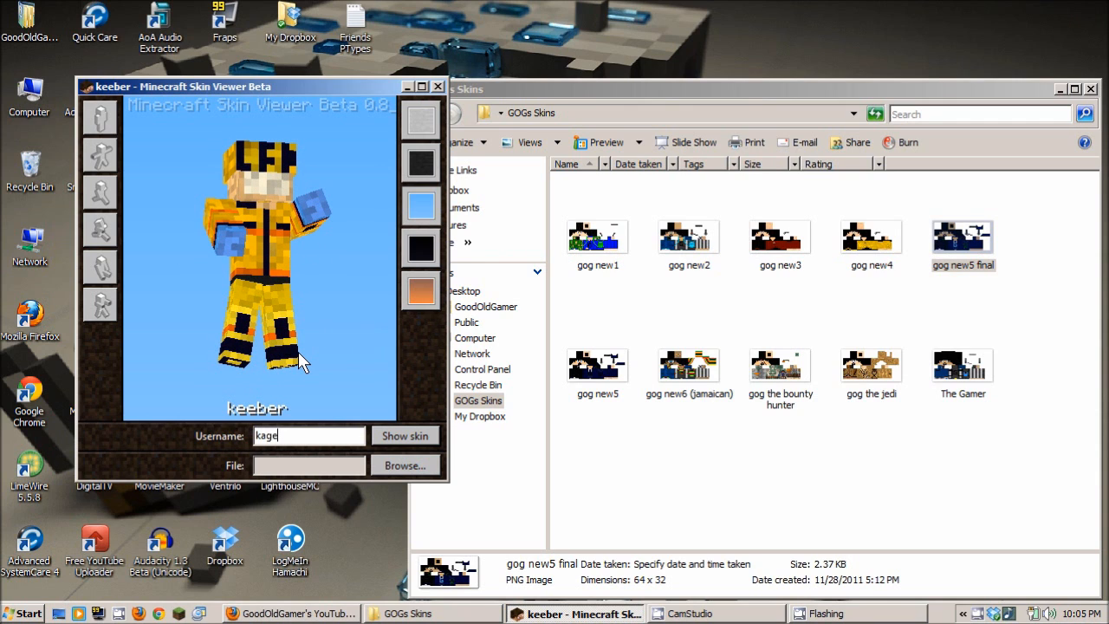
text(848)
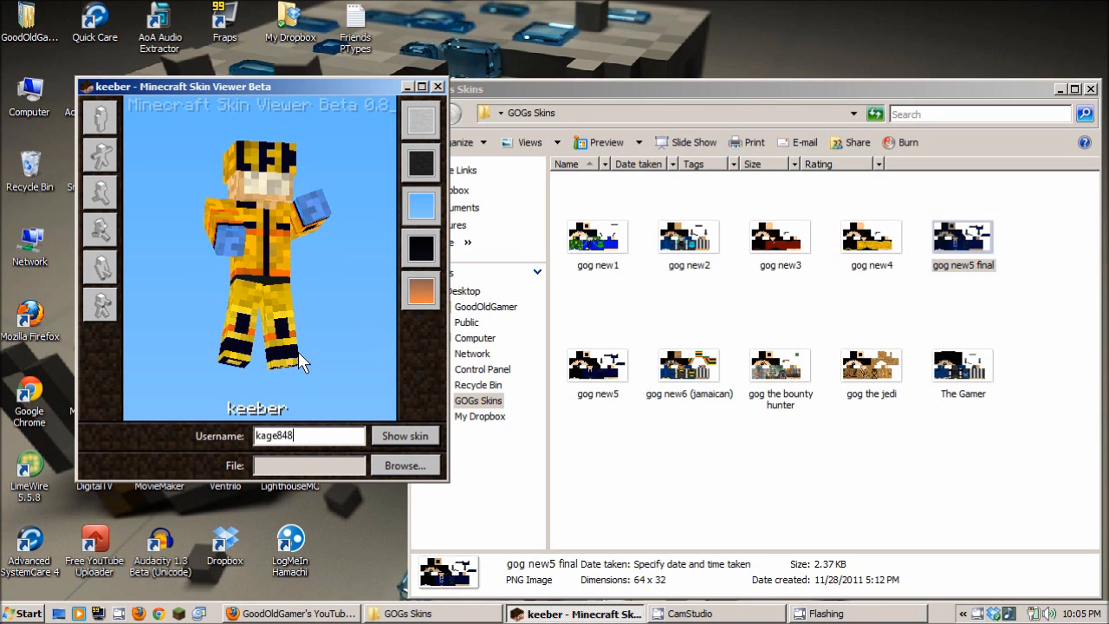
click(405, 435)
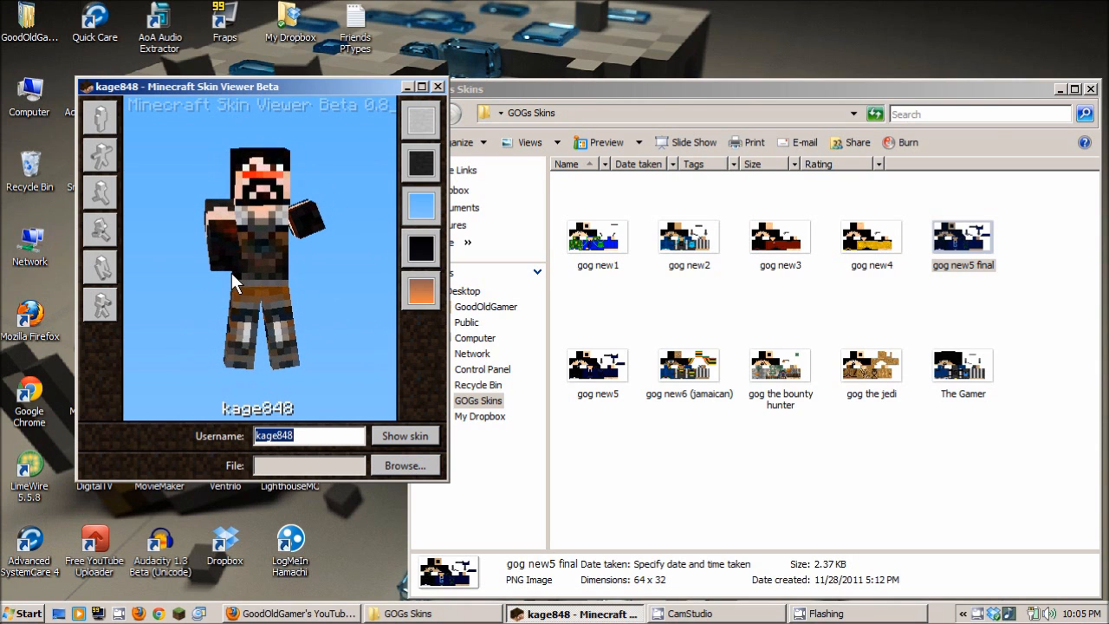
mouse_move(323, 290)
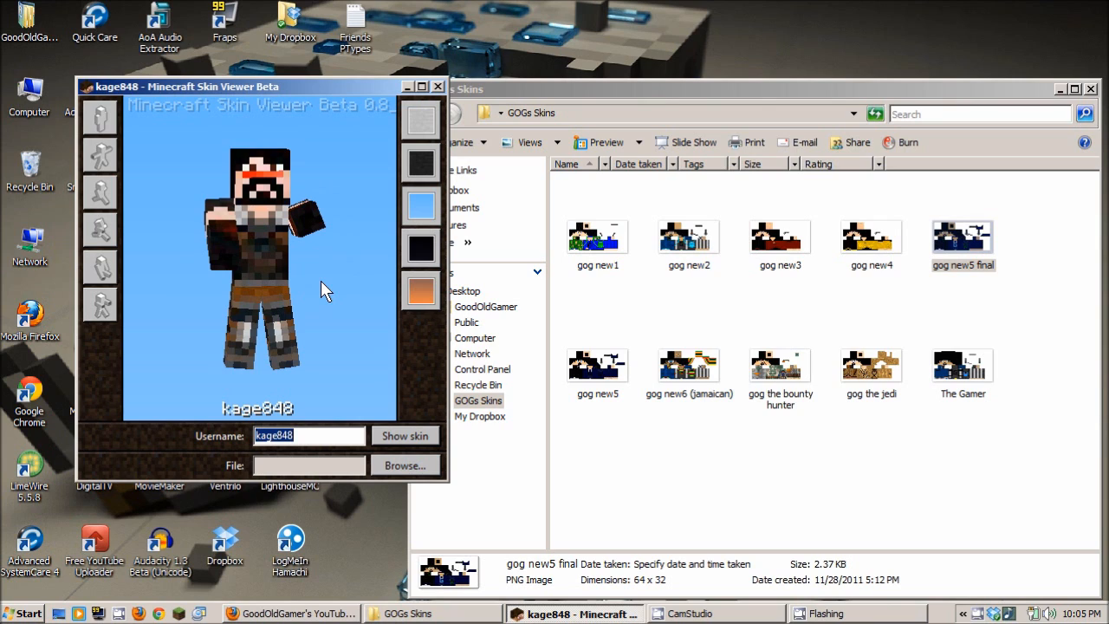
Load GoodOldGamer's grey G-shirt skin by the username goodoldgamer
text(g)
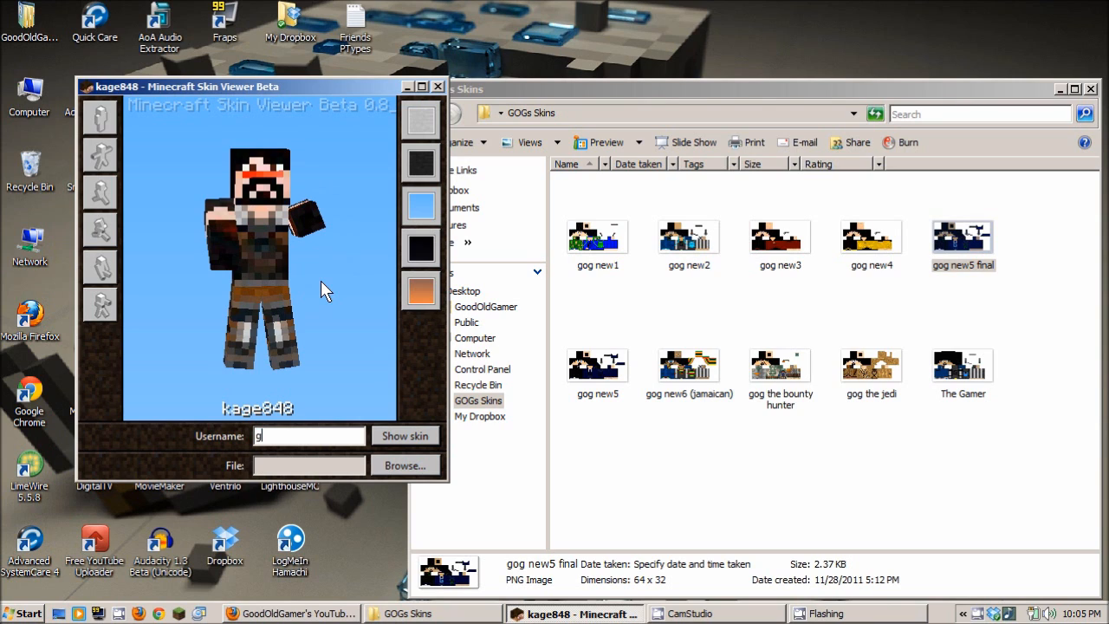
text(oodoldgamer)
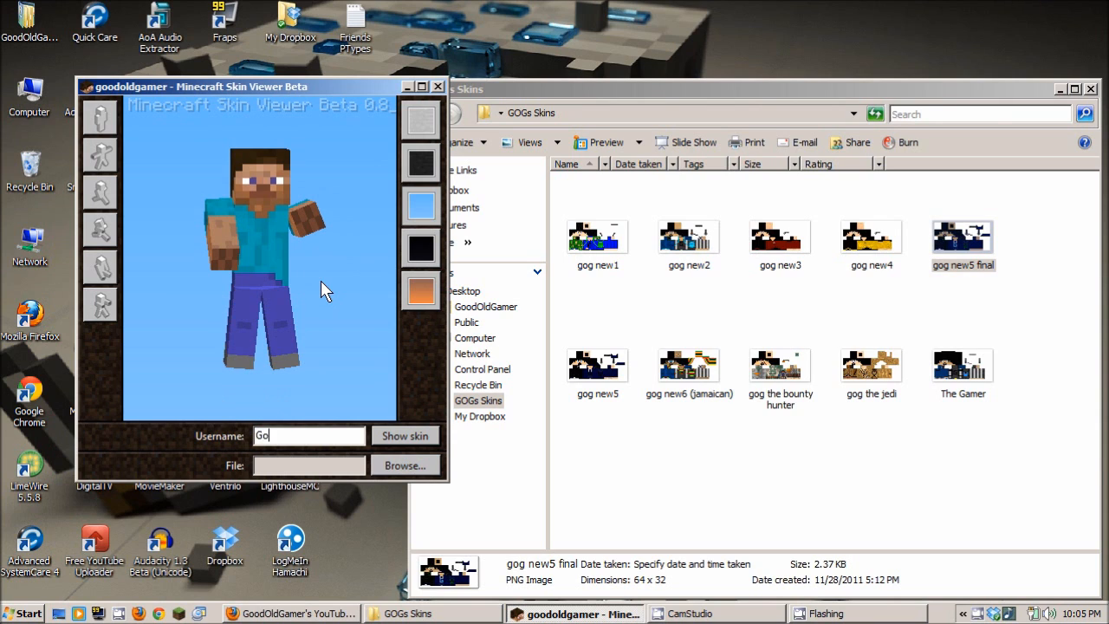
click(405, 435)
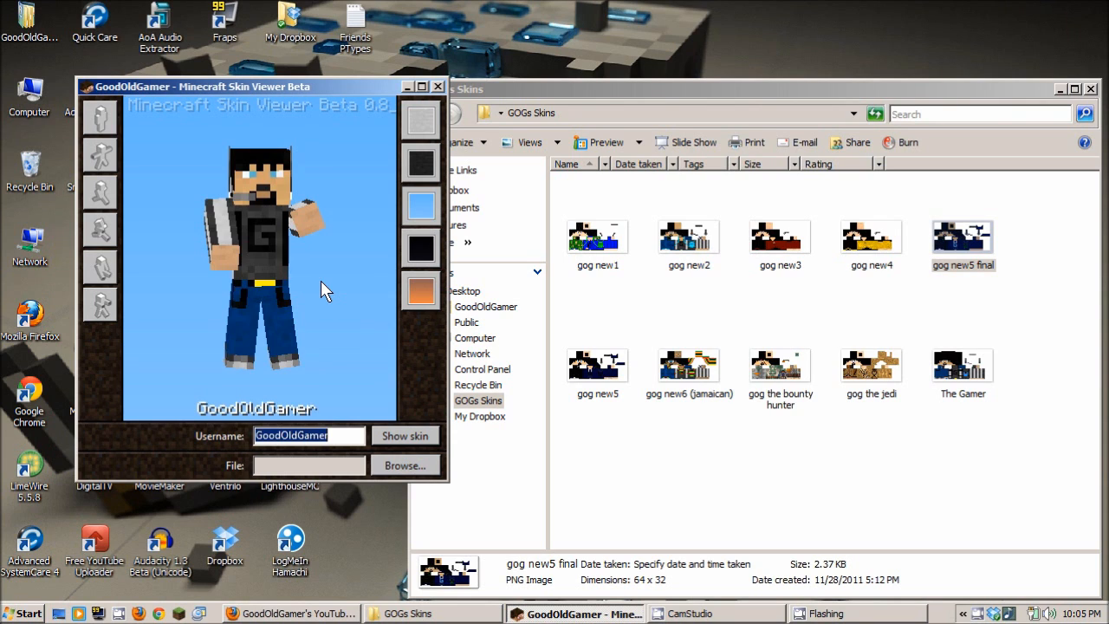
mouse_move(353, 171)
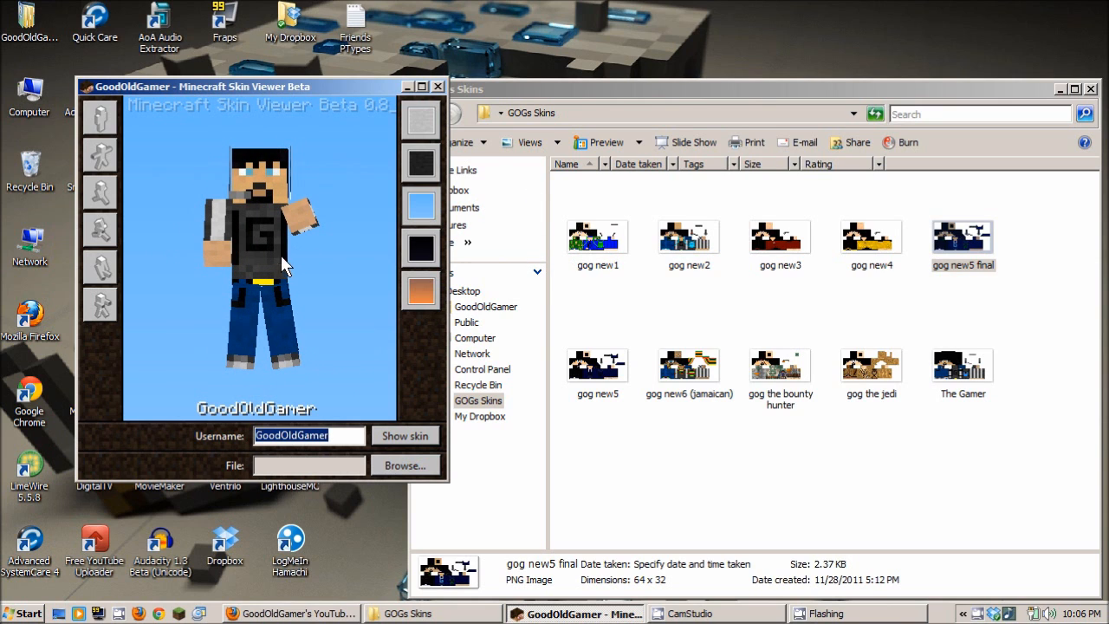
mouse_move(273, 258)
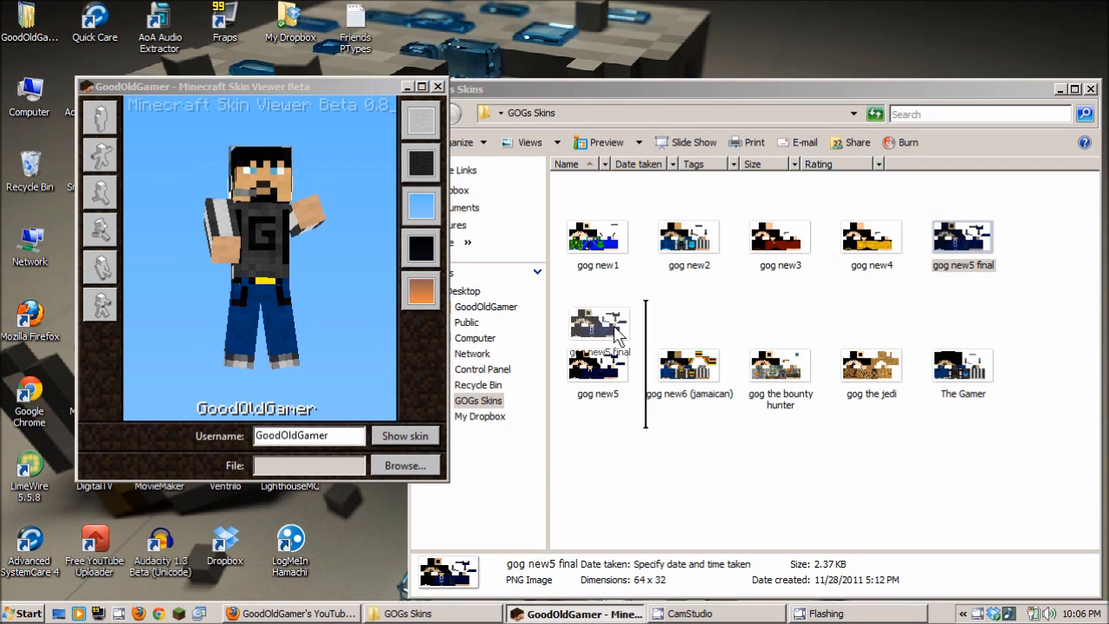
Put the local gog new5 final skin file from Explorer back onto the model
double_click(597, 328)
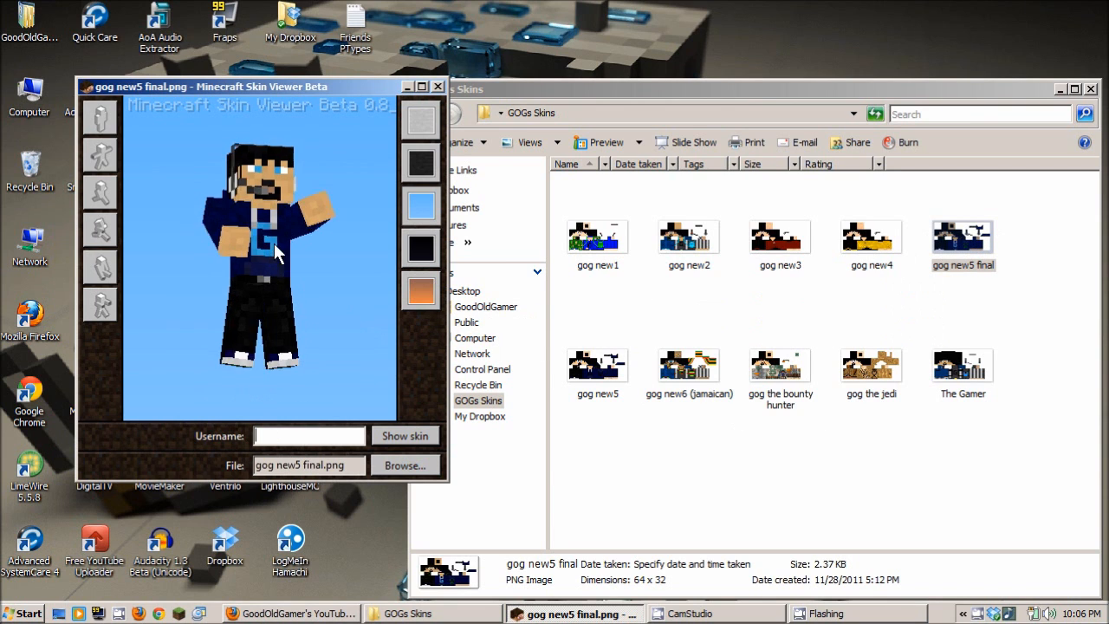